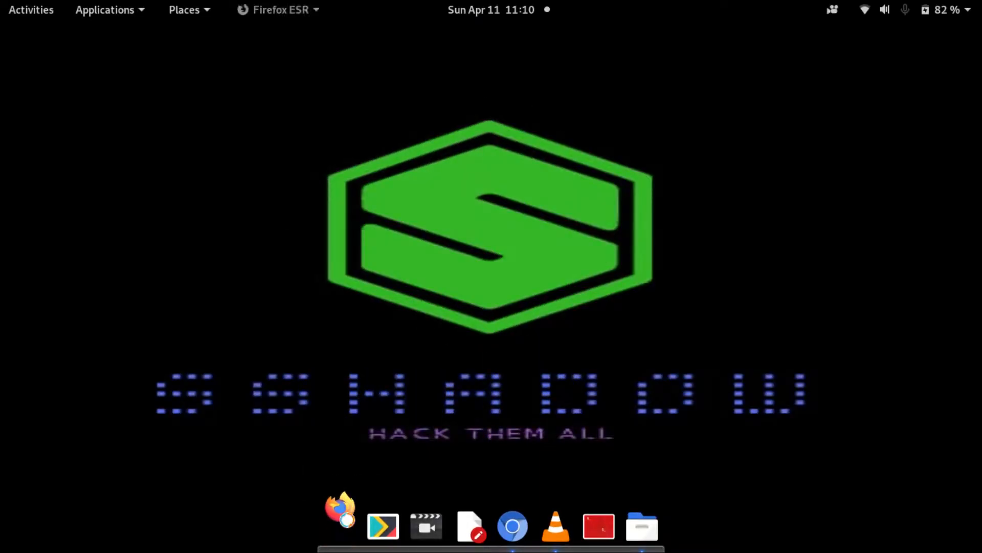
- Bring the Firefox window to the front from the dock
left_click(340, 509)
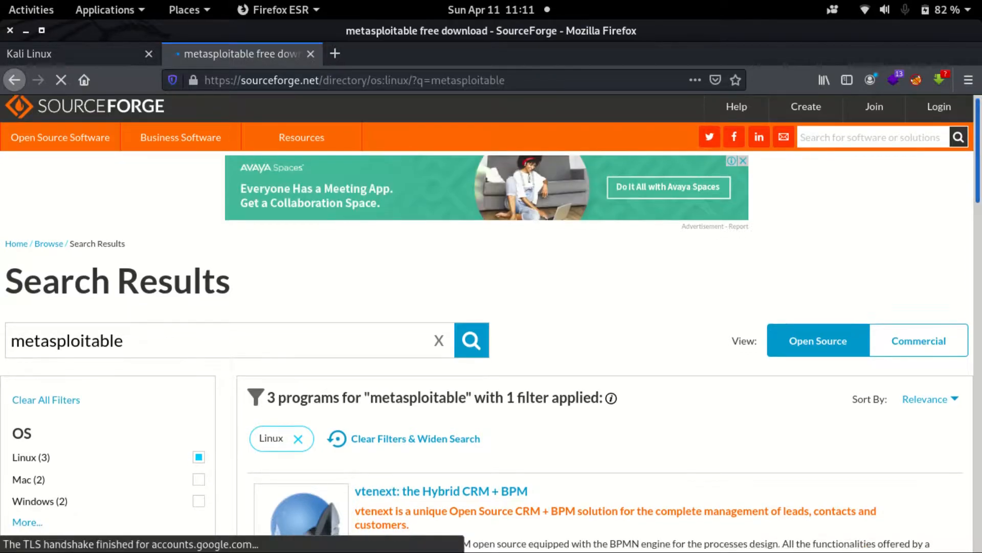
- Scroll the SourceForge results down to the Metasploitable vulnerable Linux VM entry
scroll("down", 3)
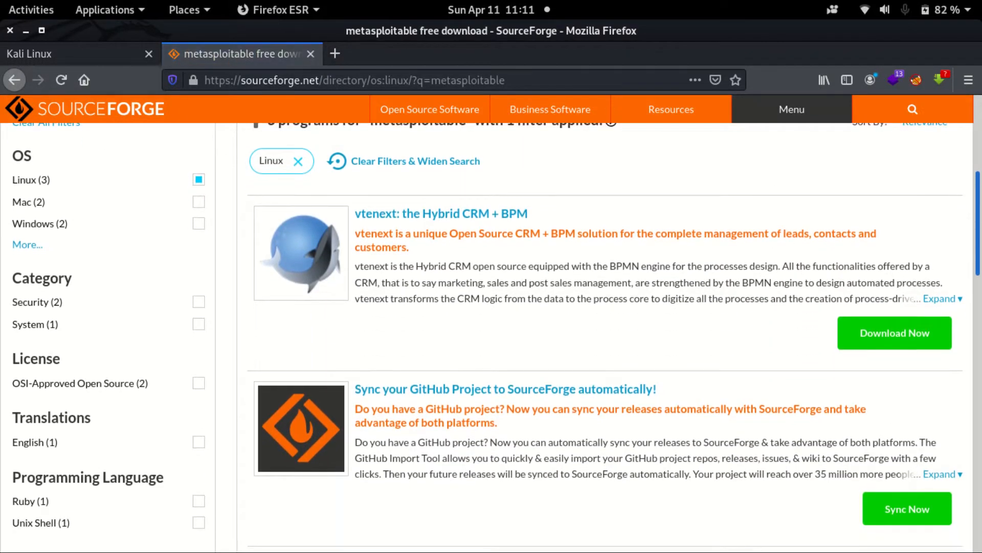
scroll("down", 3)
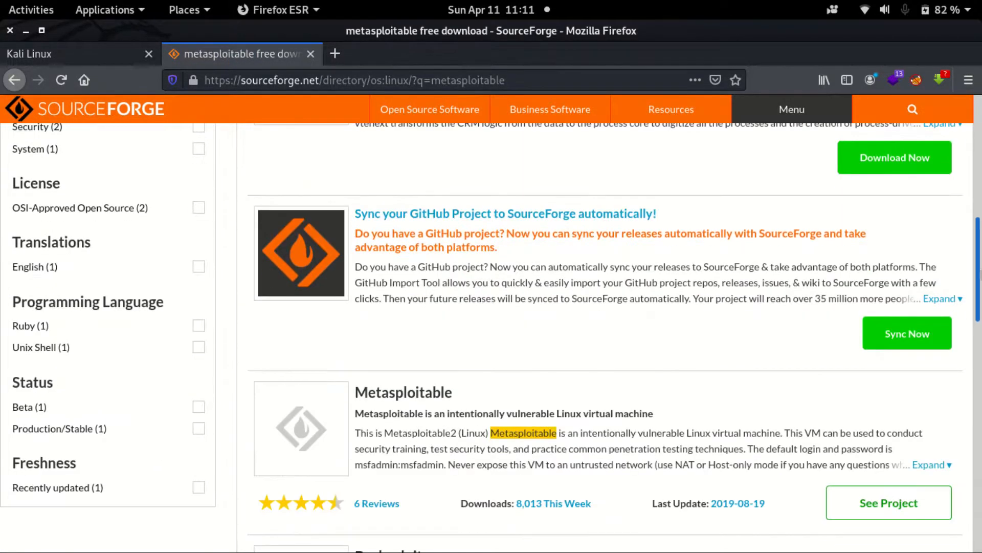
scroll("down", 3)
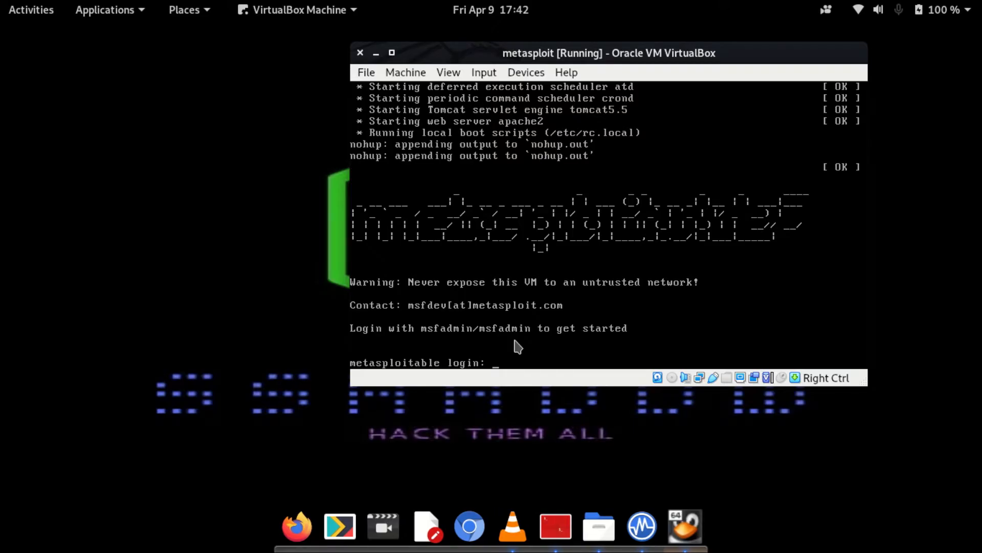
- Log in to the Metasploitable VM with the msfadmin credentials and bring Terminator forward
type("msfadmin")
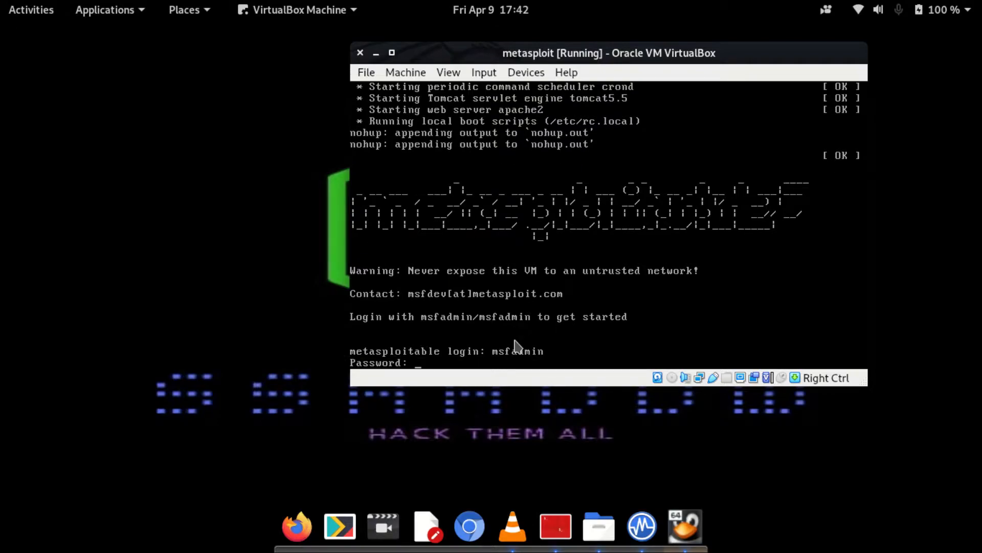
key("Return")
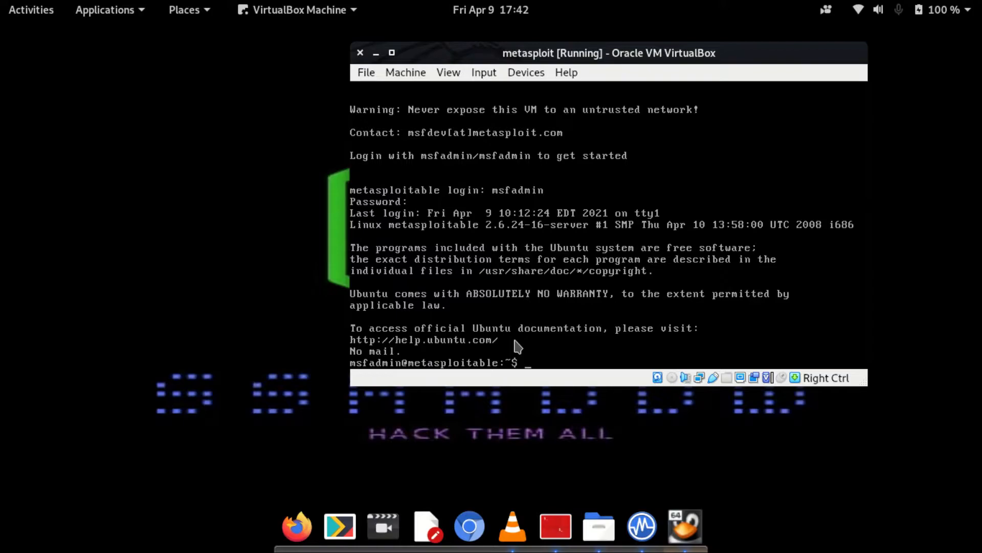
mouse_move(381, 88)
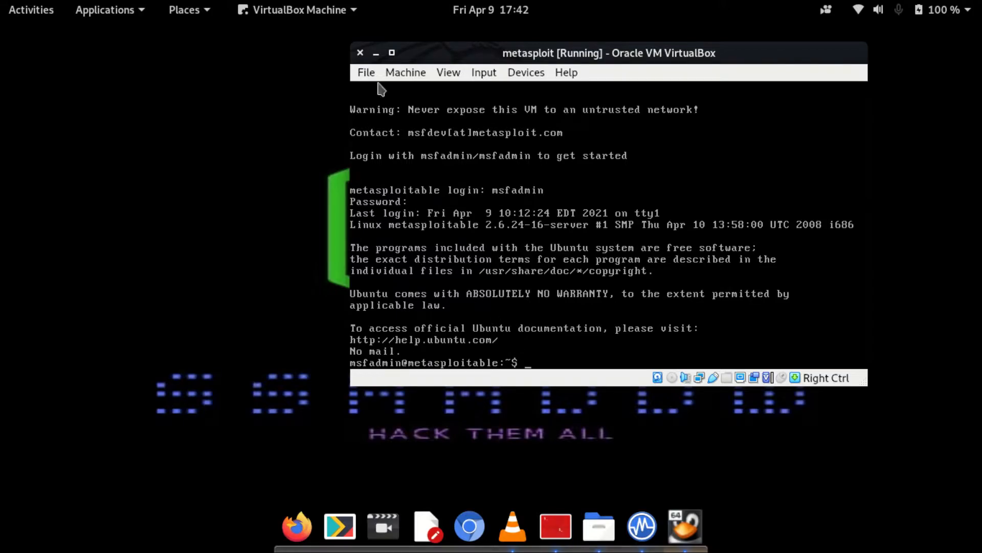
left_click(360, 52)
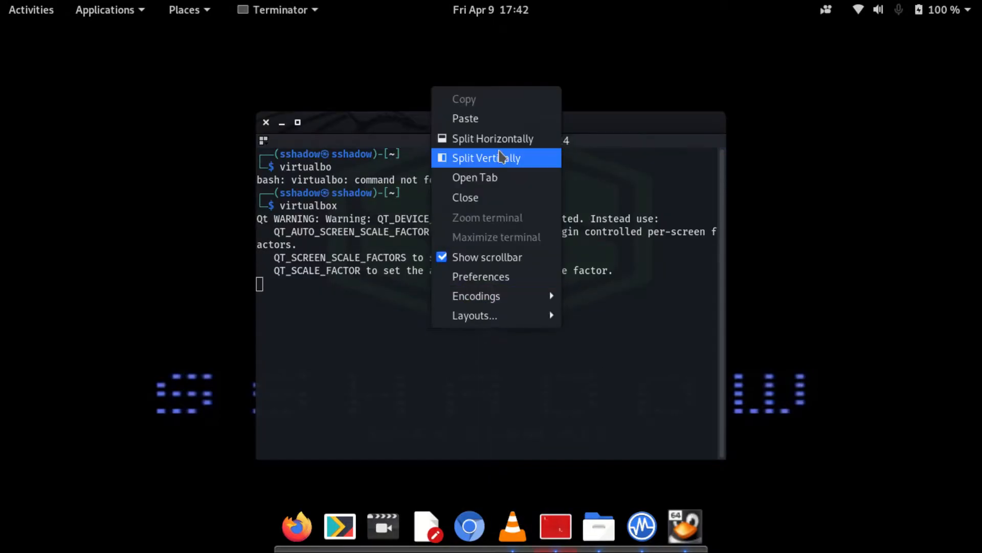
mouse_move(488, 182)
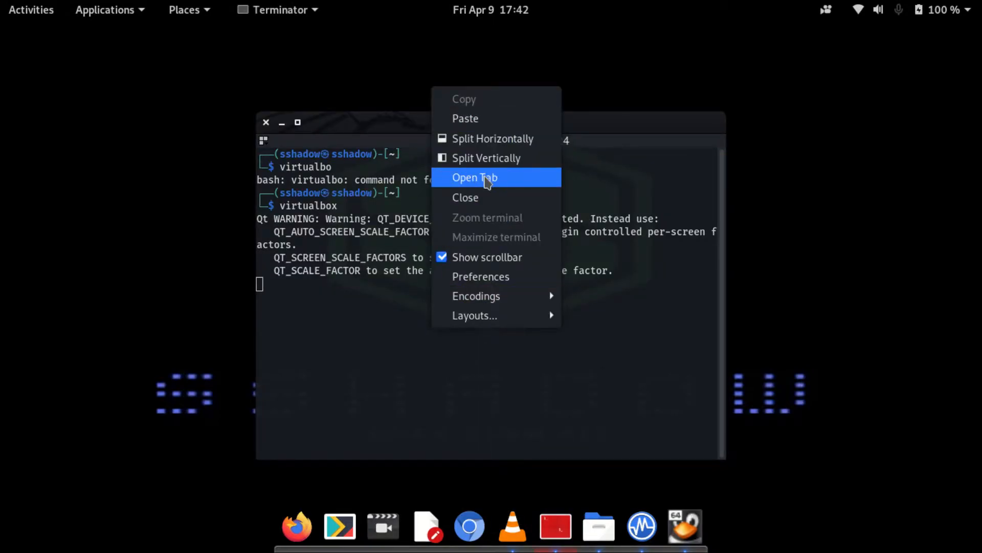
- Open a second Terminator tab and begin typing the nmap command
left_click(474, 177)
type("nm")
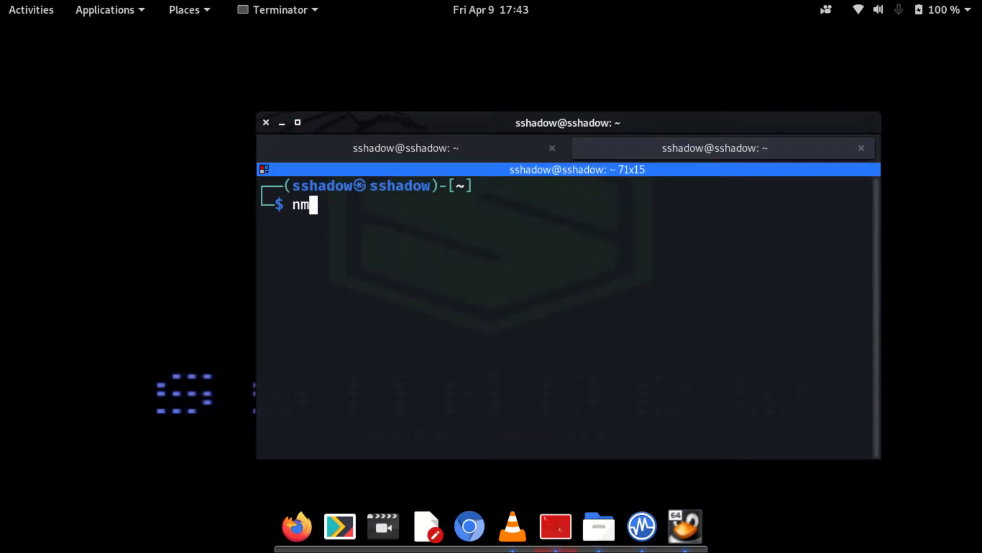
type("ap")
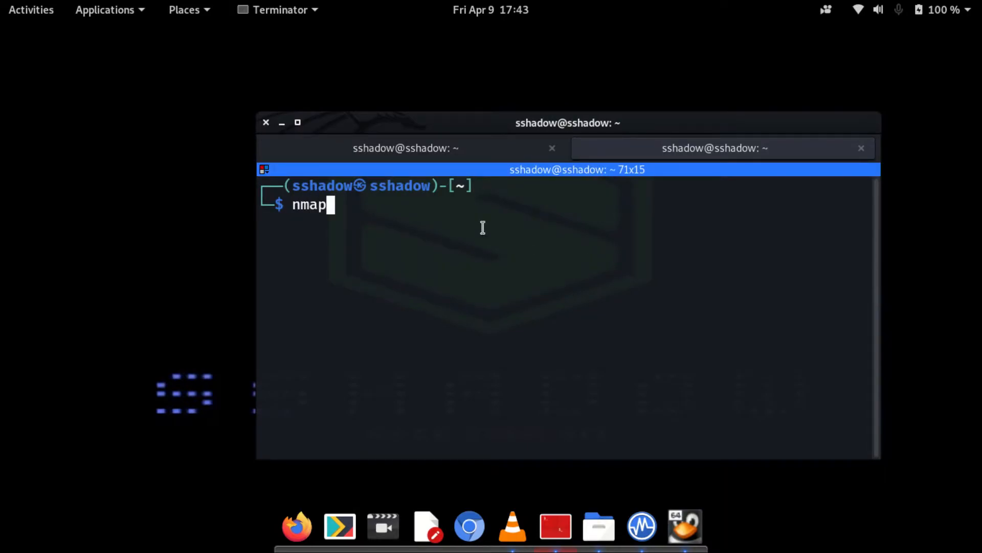
type("\" \"")
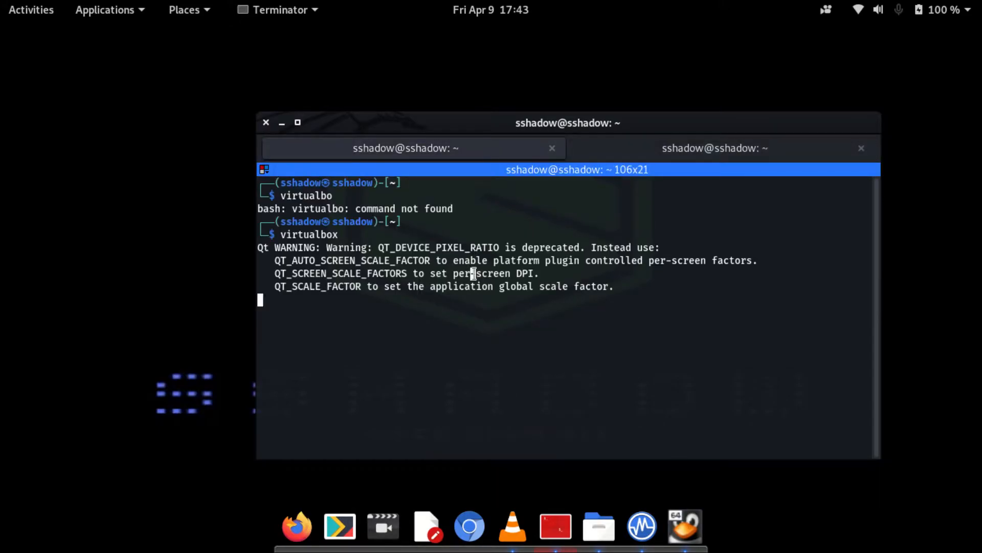
right_click(472, 274)
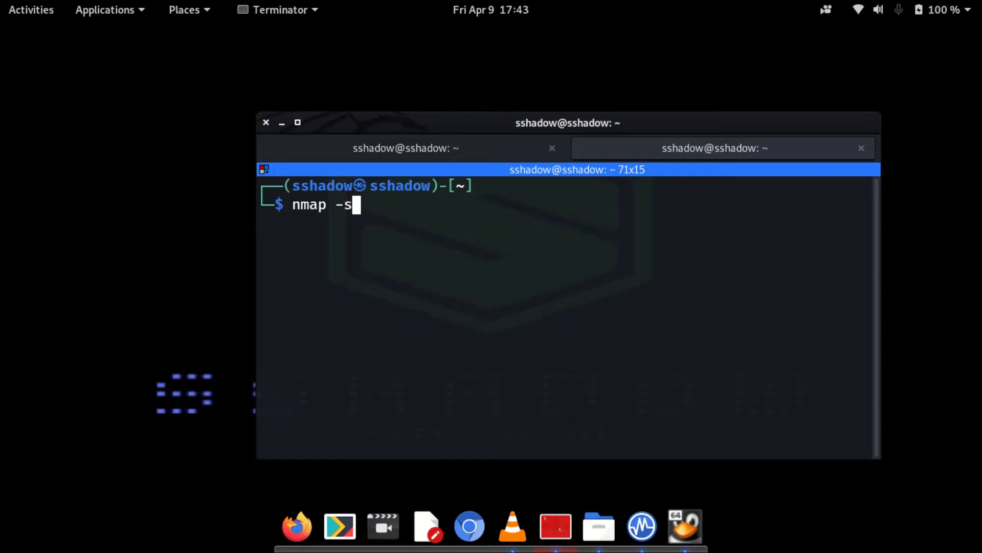
- Run the ping scan nmap -sn 192.168.1.0/24, finding four hosts up including 192.168.1.101
type("n 1")
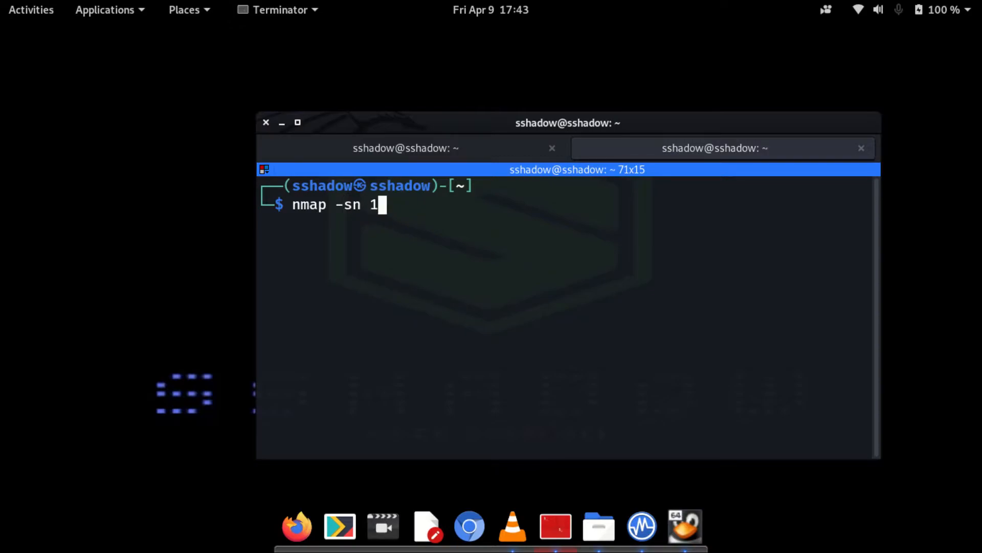
type("92.168")
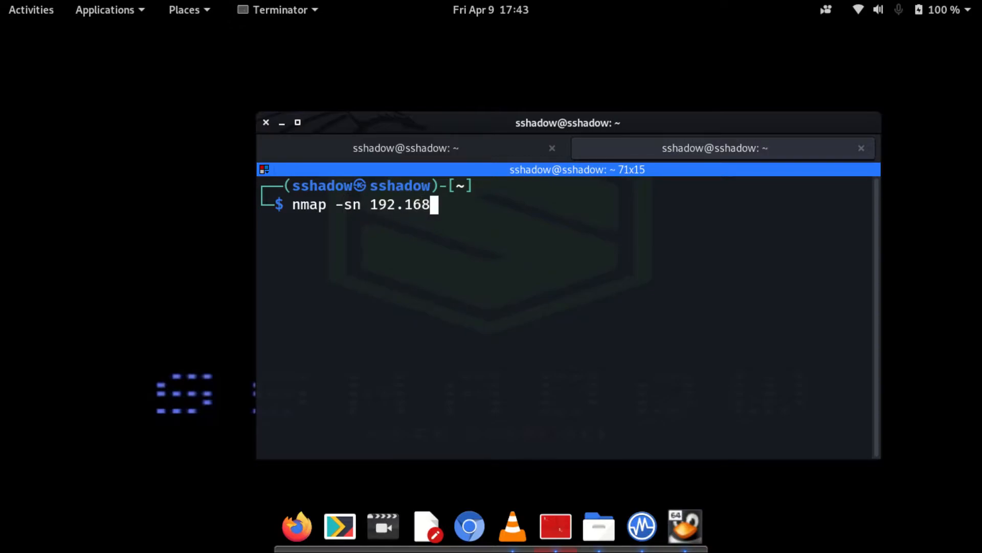
type(".1")
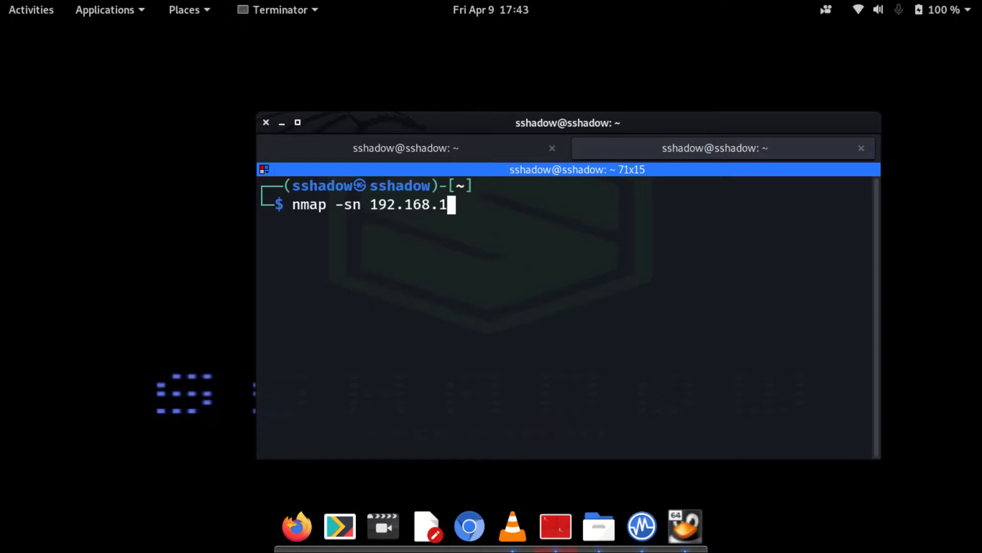
type(".0/24")
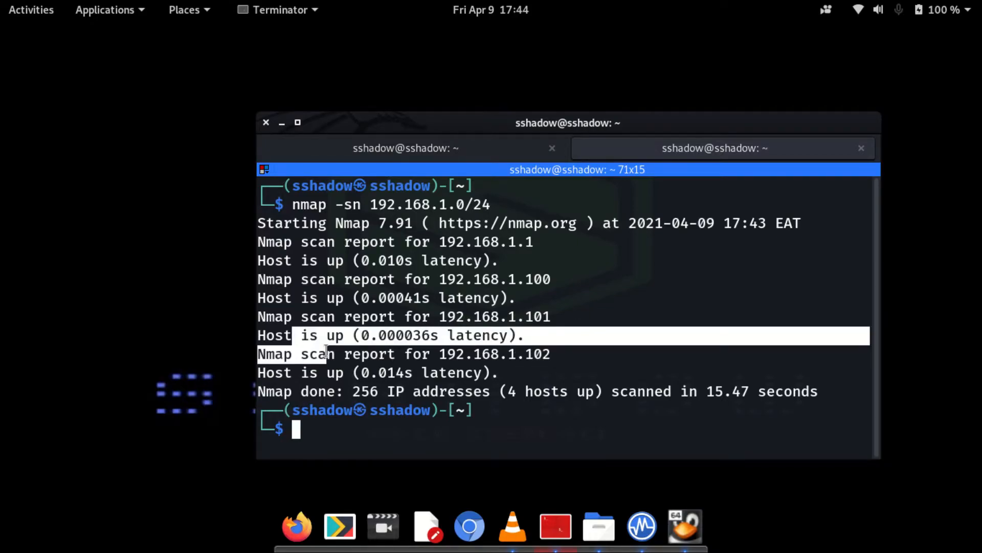
left_click(367, 426)
type("nmap")
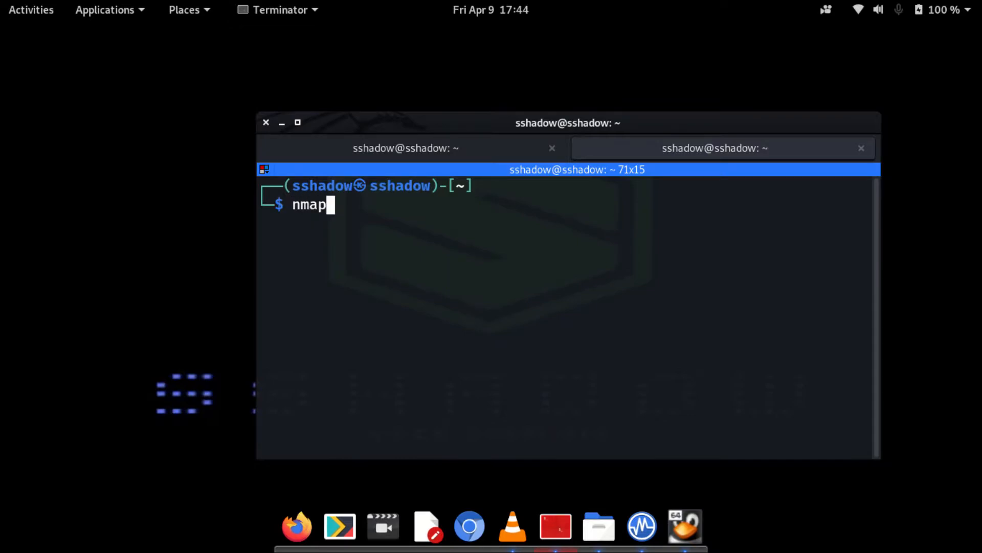
- Run nmap -p- 192.168.1.100 and review the open ports such as ftp, ssh, telnet, smtp and http
type("-p- 1")
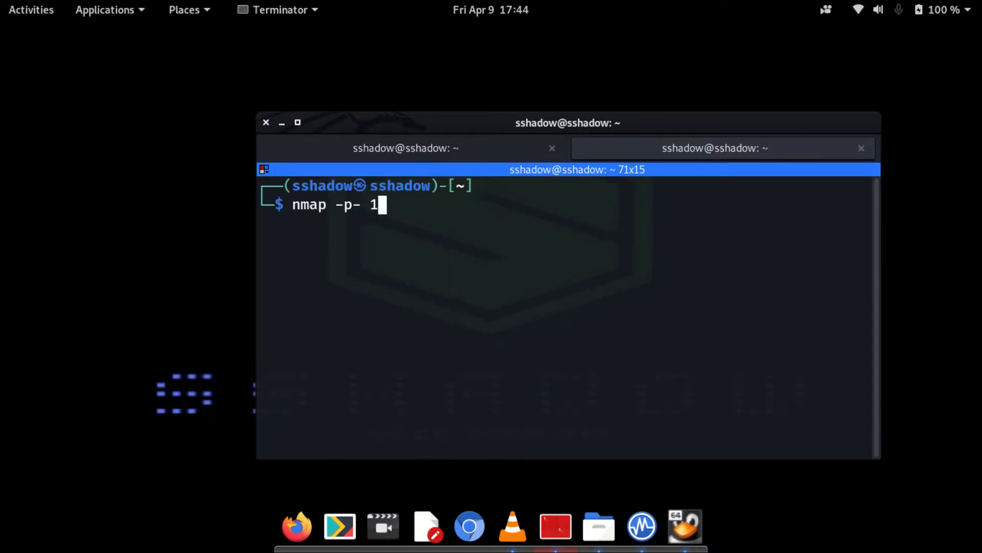
type("92.168.")
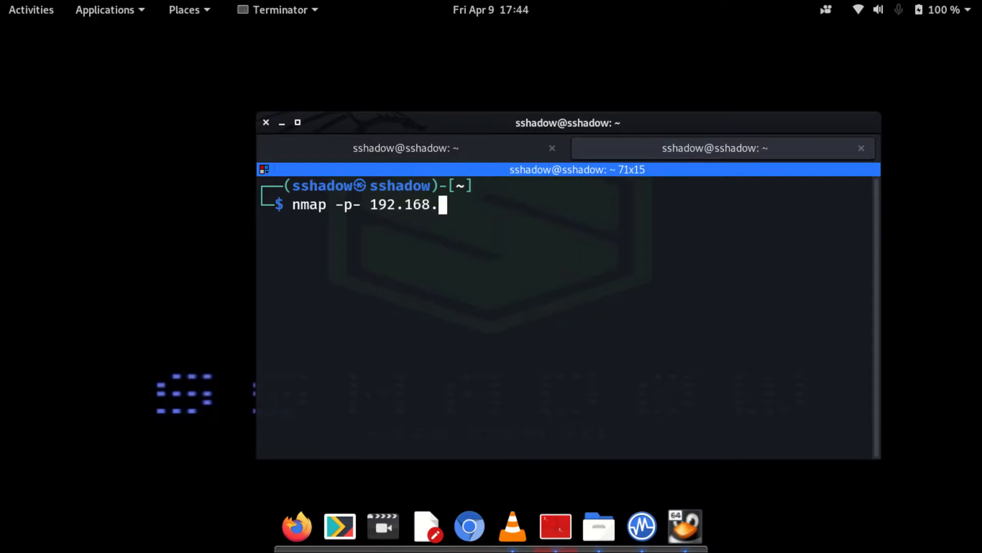
type("1.")
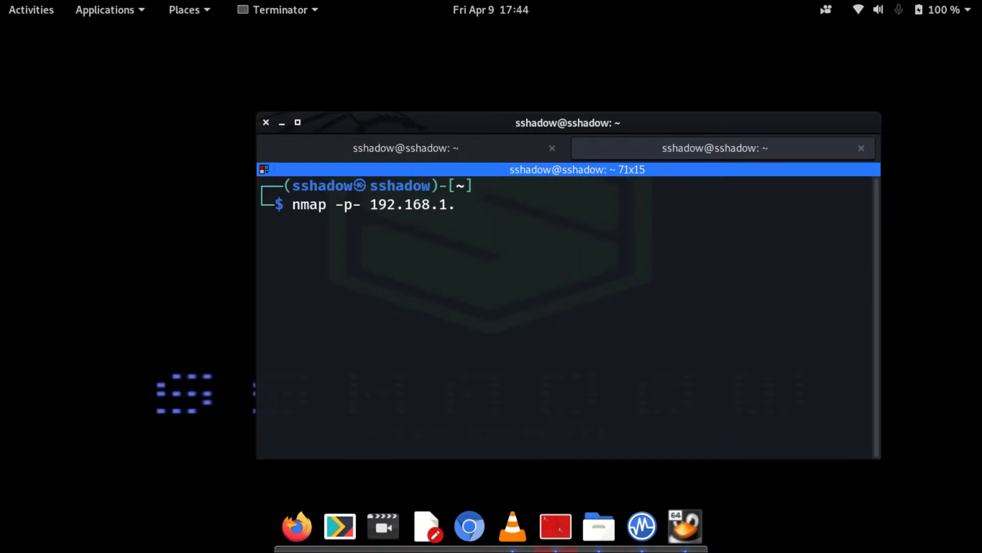
type("100")
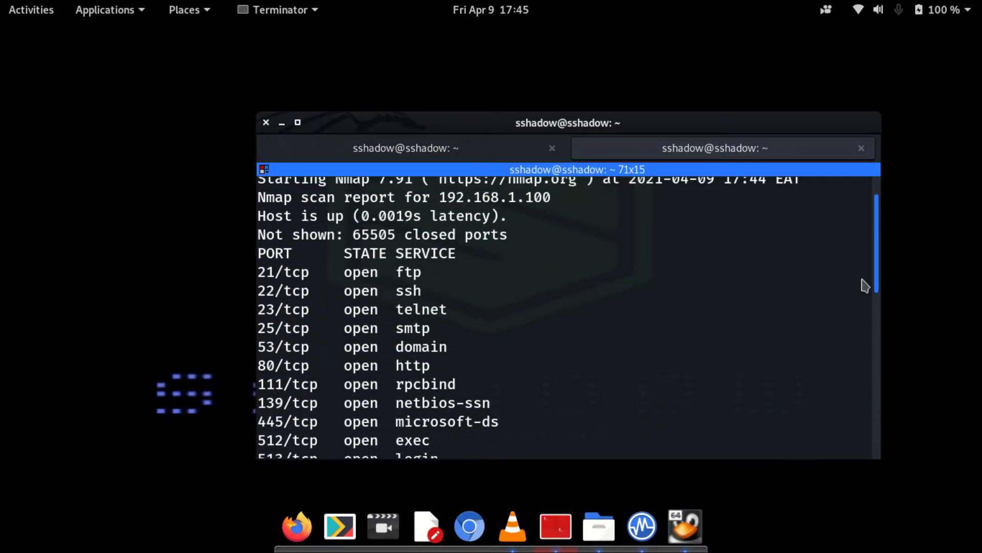
scroll("down", 3)
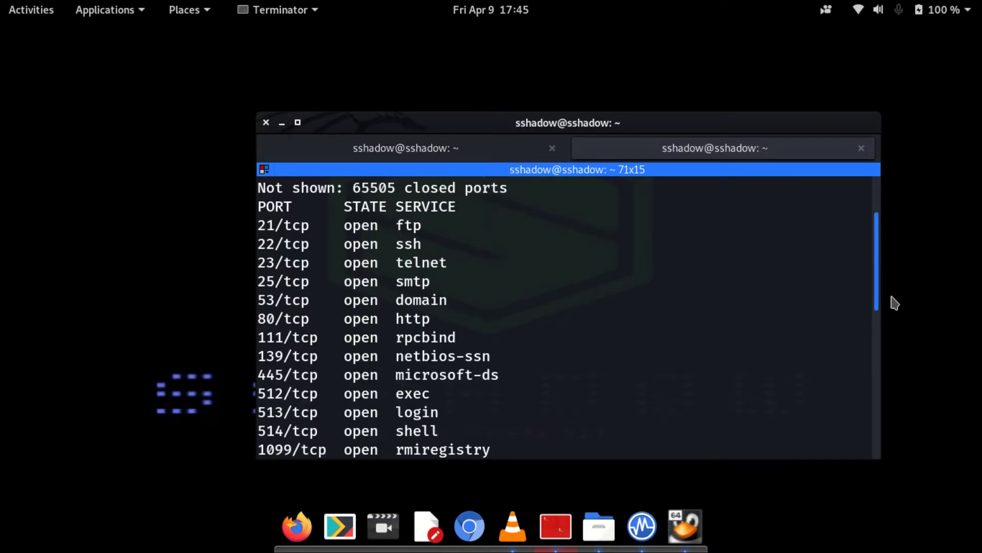
scroll("down", 3)
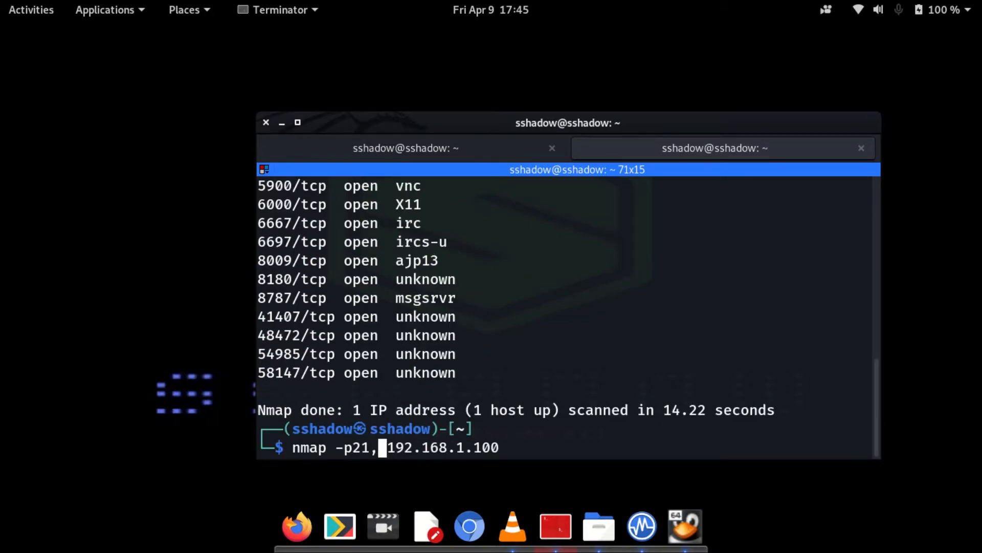
- Scan ports 21,22,80,443,139,445 on 192.168.1.100, showing all open except 443
type("22,")
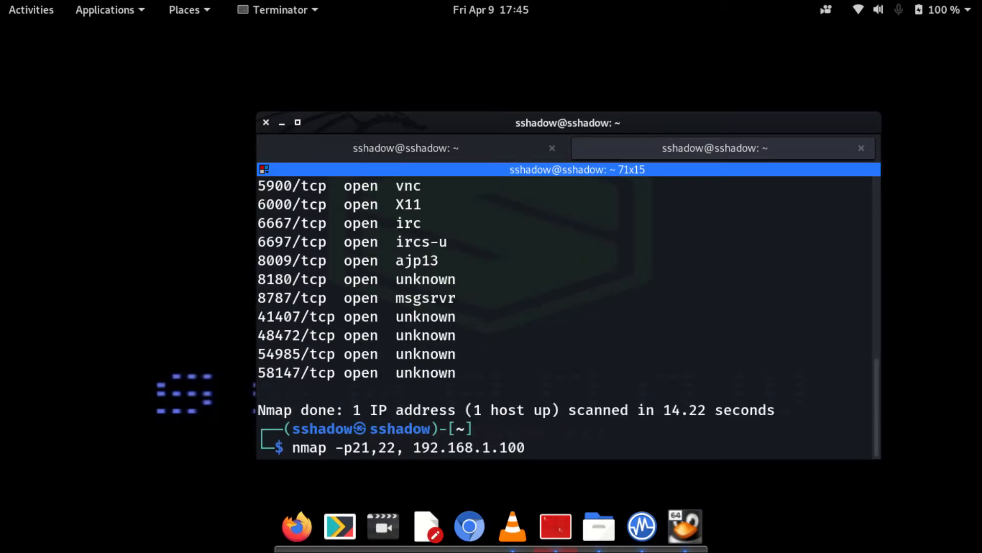
type("80")
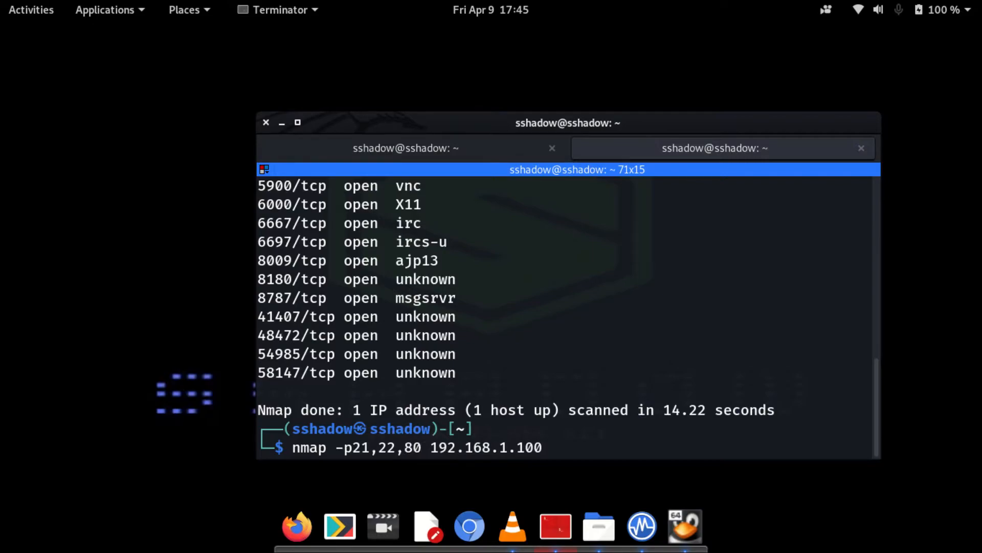
type(",443,")
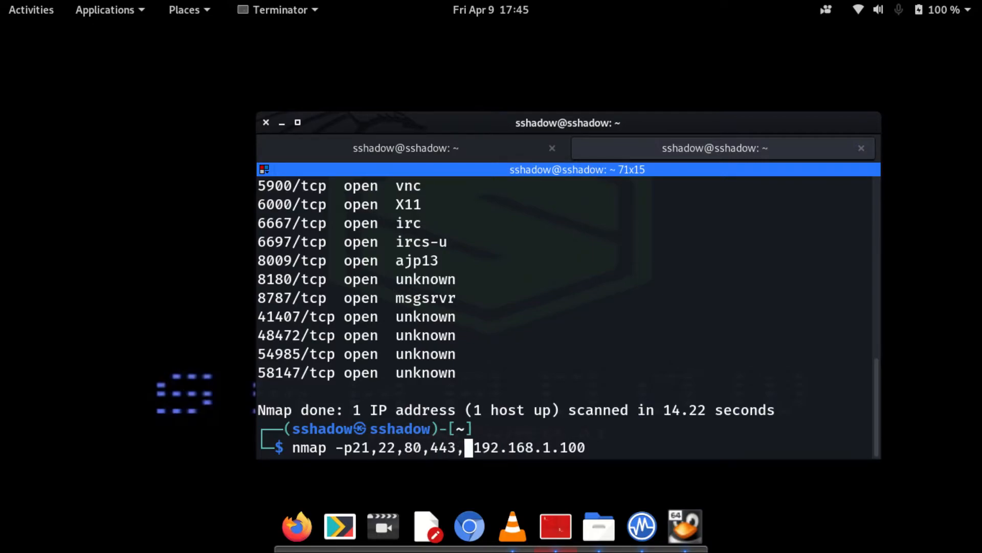
type("139")
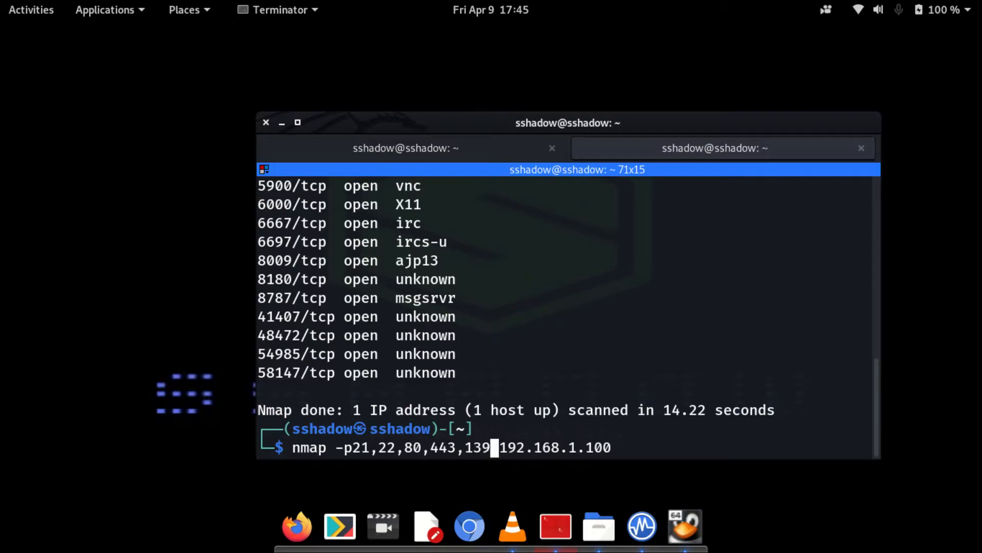
type(",445")
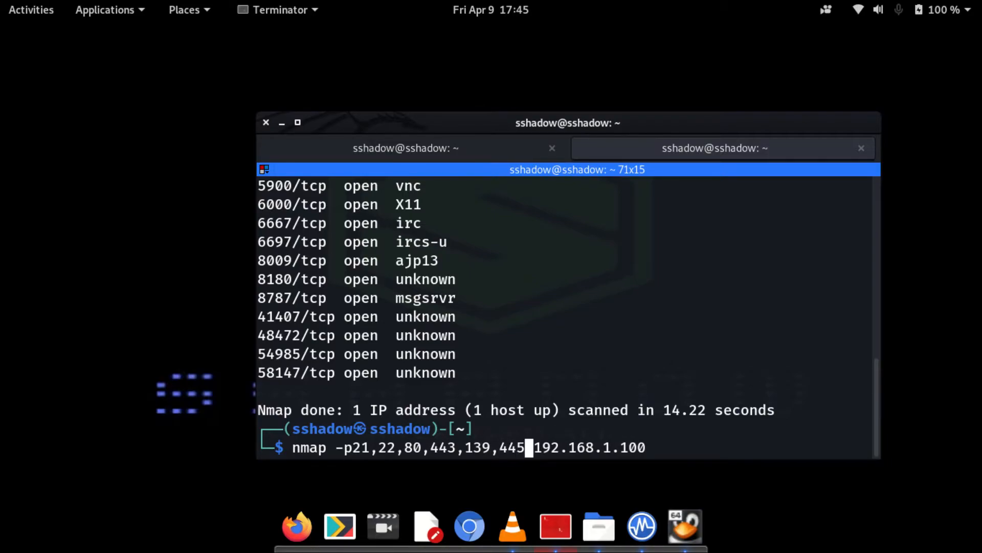
key("Return")
type("nmap -")
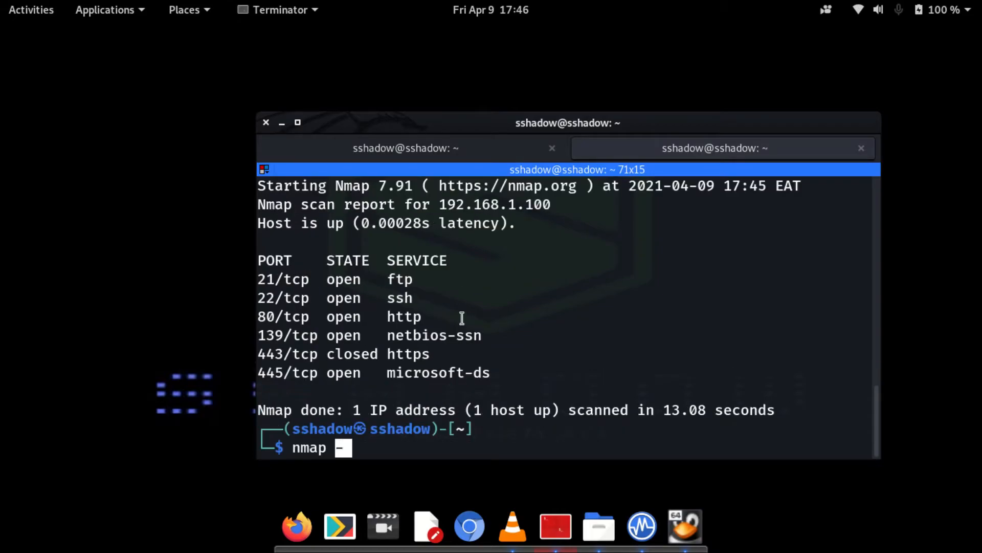
- Run nmap -T4 -p 192.168.1.100, hitting the illegal port error, then rerun it on port 22
type("T4 -p 1")
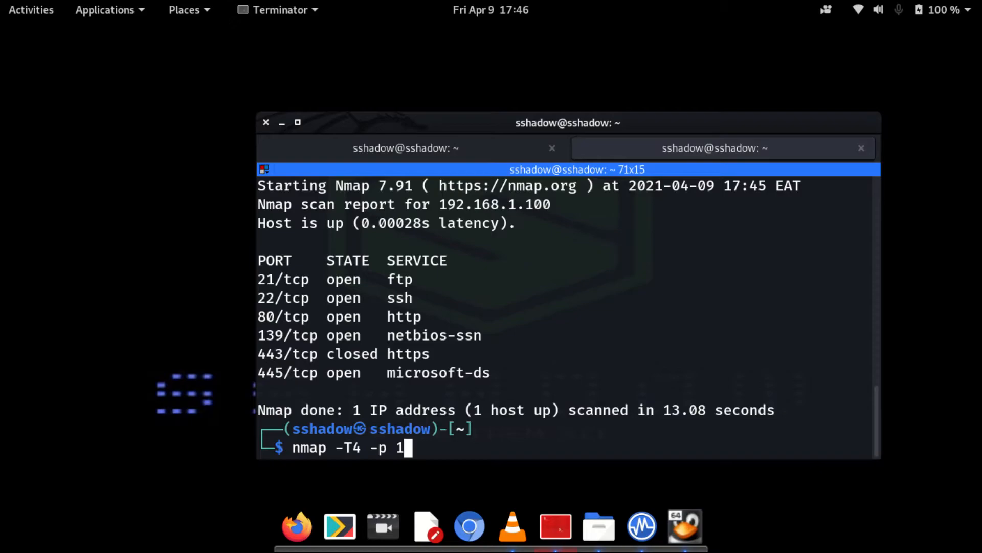
type("92.168")
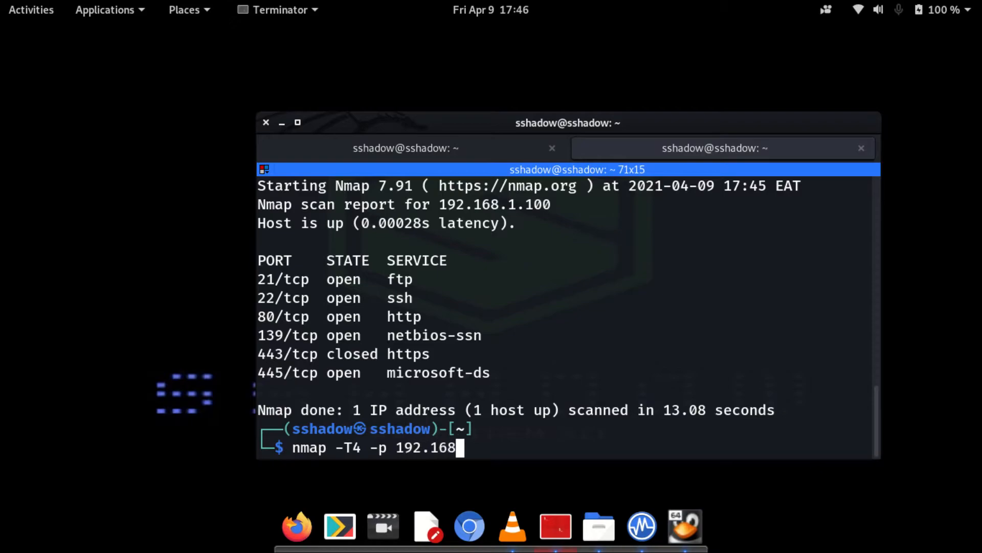
type(".1.100")
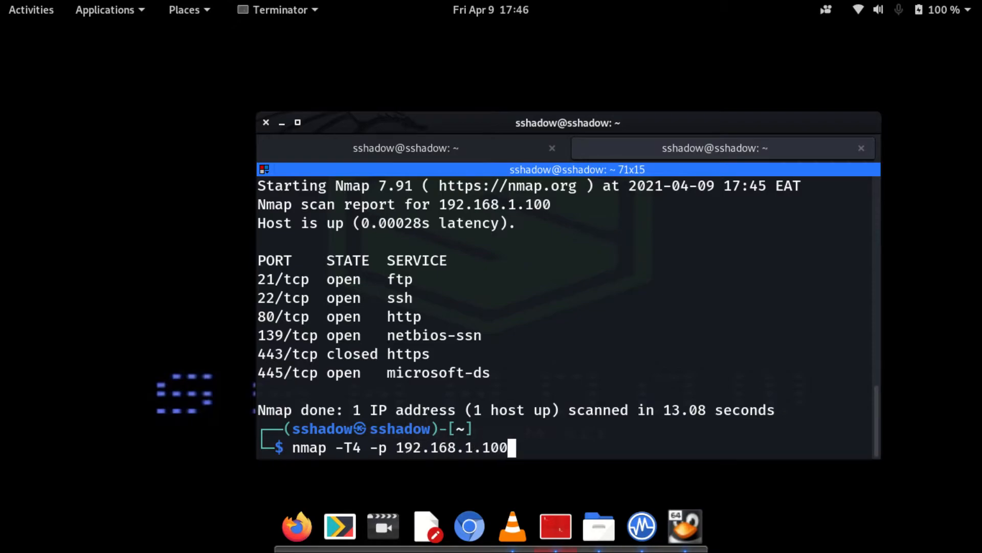
key("Return")
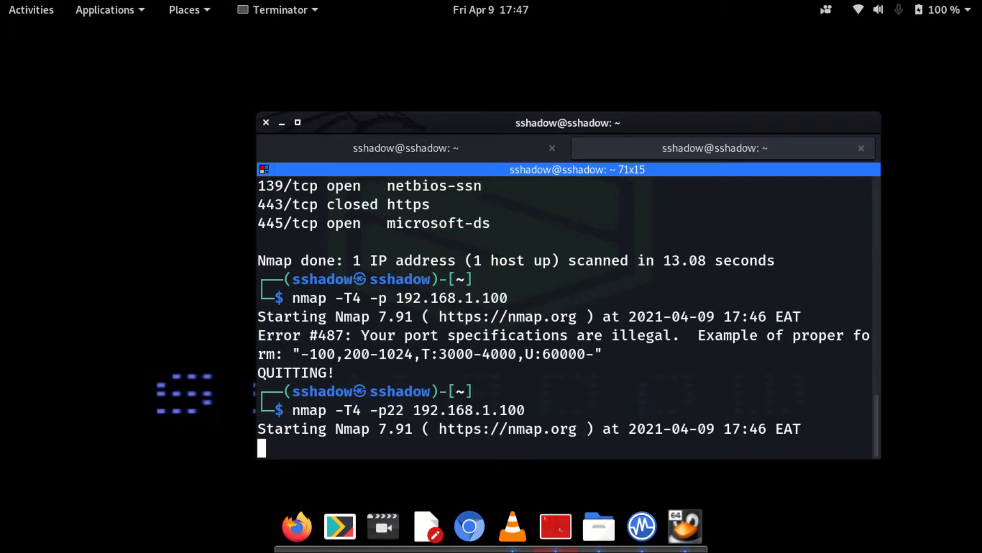
type("-sV -p22 192.168.1.100")
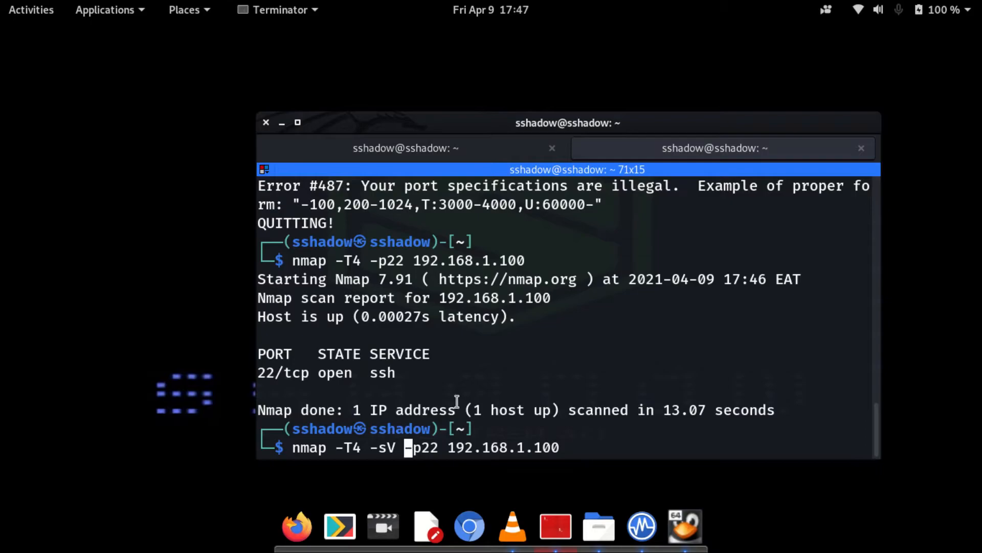
- Run nmap -T4 -sV -p22 192.168.1.100, reporting OpenSSH 4.7p1, then attempt nmap -T4 -O
key("Return")
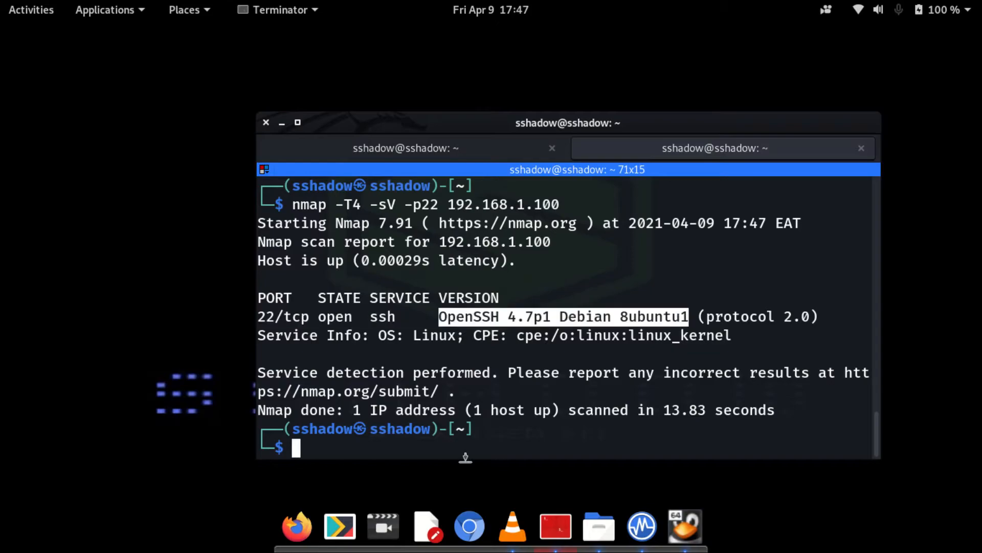
type("nmap -T4 -O 192.168.1.100")
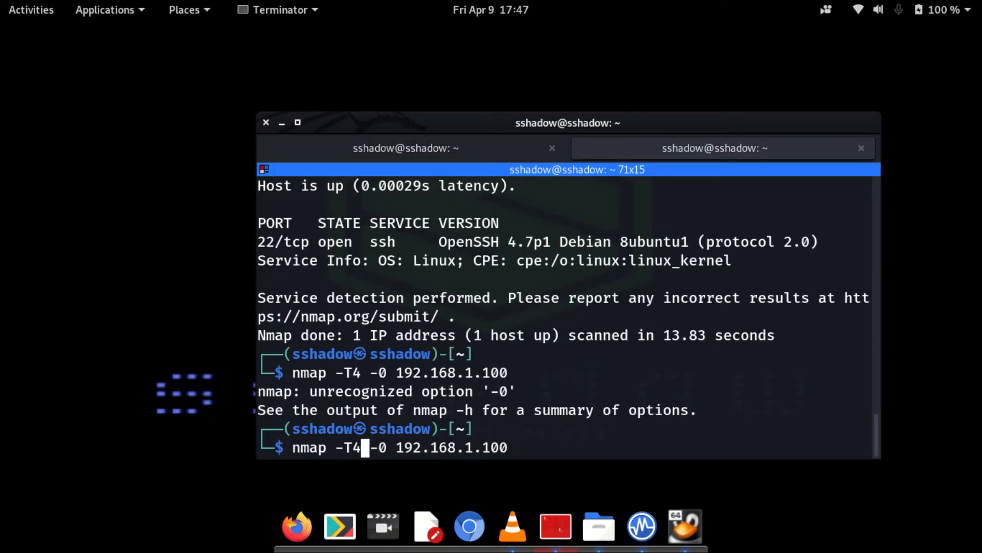
- Run sudo nmap -T4 -O 192.168.1.100, reporting Linux 2.6.9–2.6.33 on a VirtualBox NIC
type("sudo")
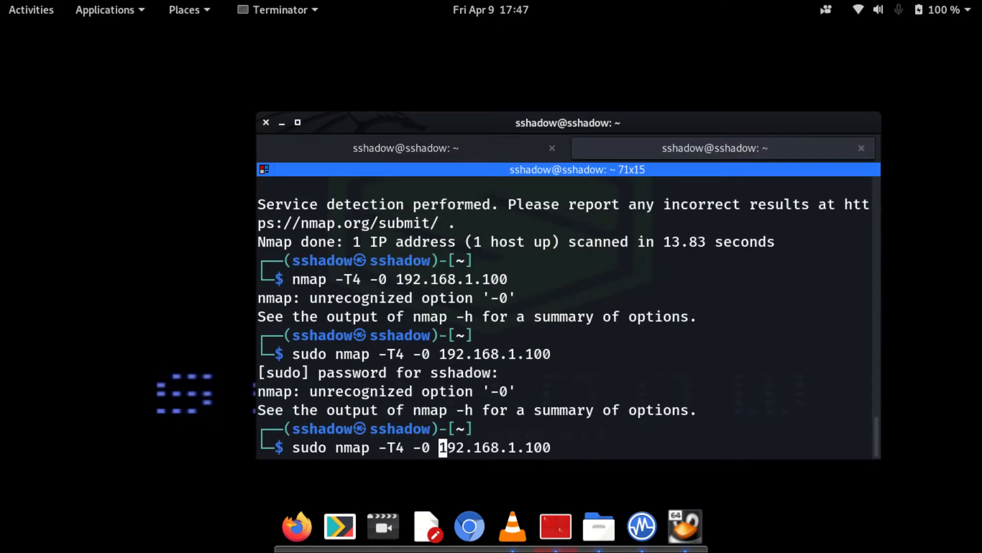
key("Return")
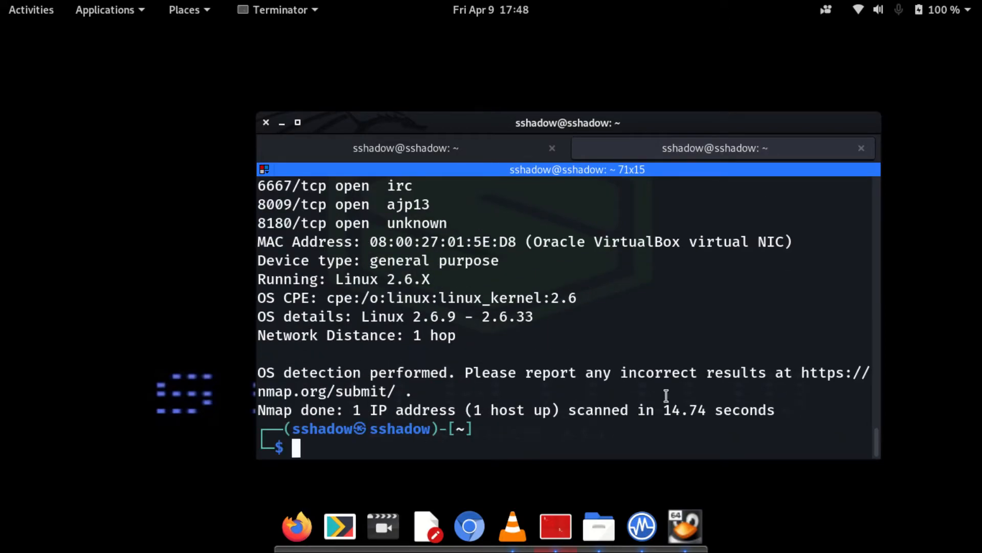
mouse_move(382, 303)
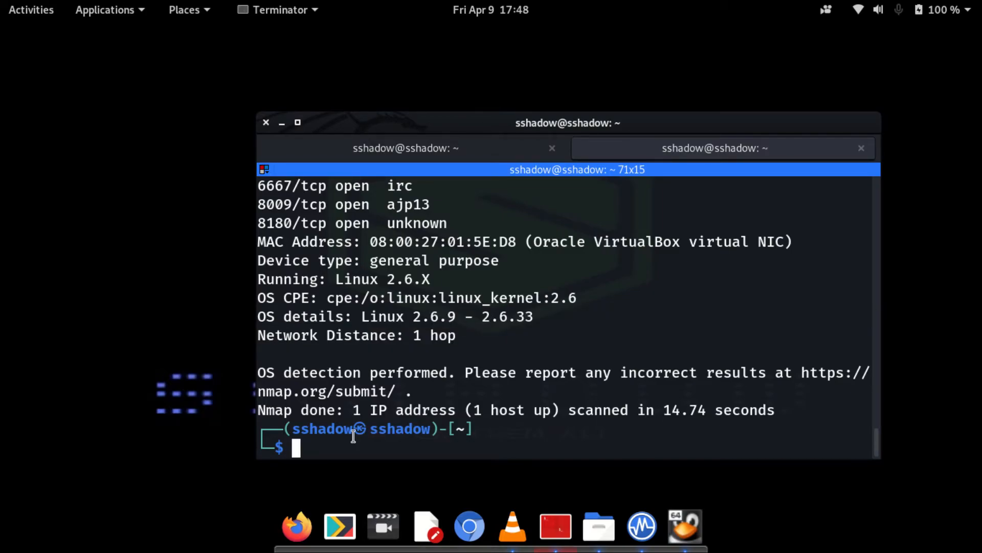
mouse_move(330, 446)
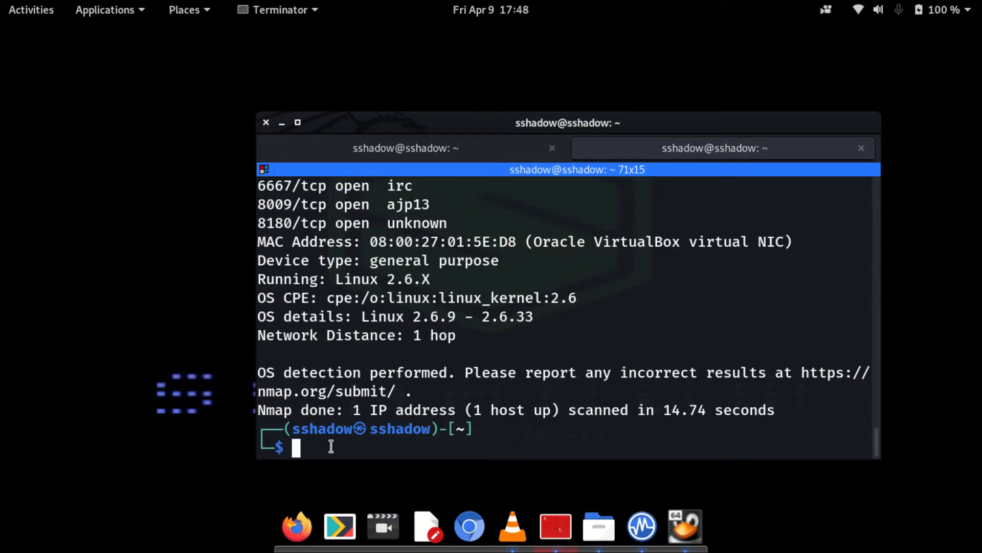
- Run nmap --script=all 192.168.1.100 to launch an all-scripts scan of the target
type("nm")
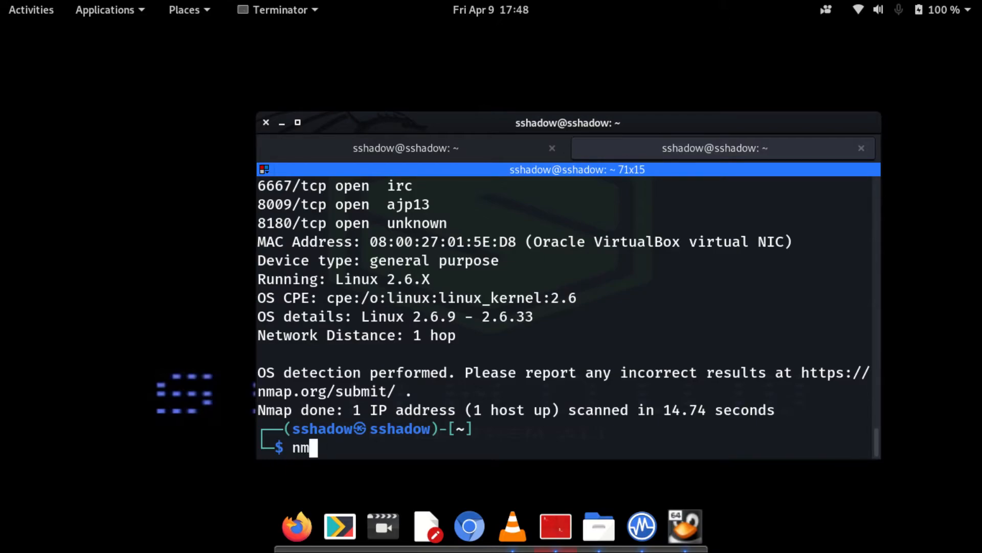
type("ap --scr")
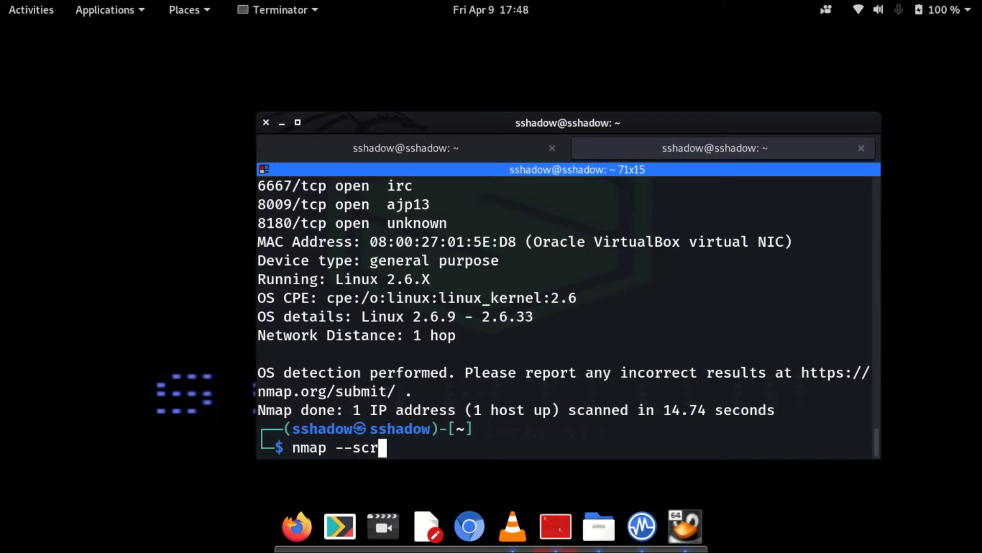
type("ipt")
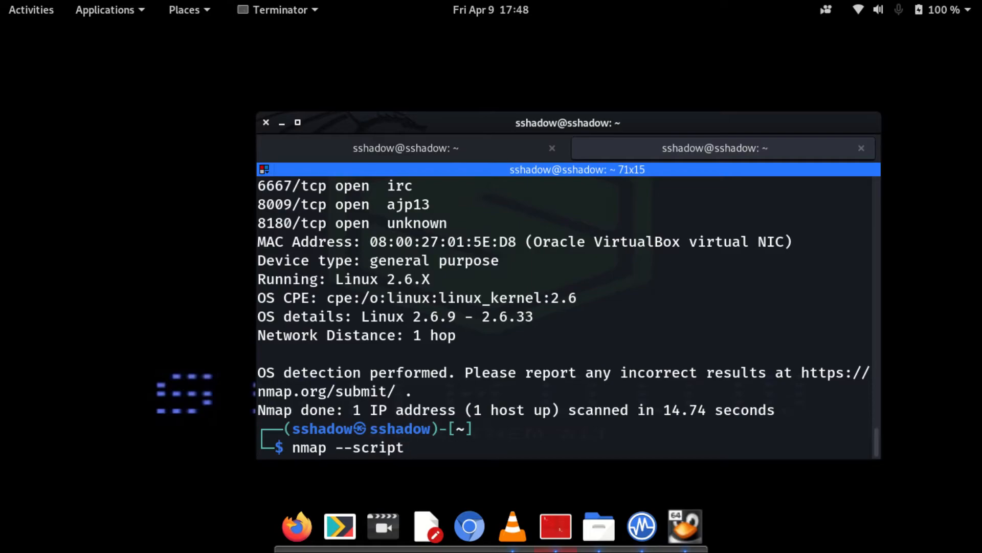
type("=all 1")
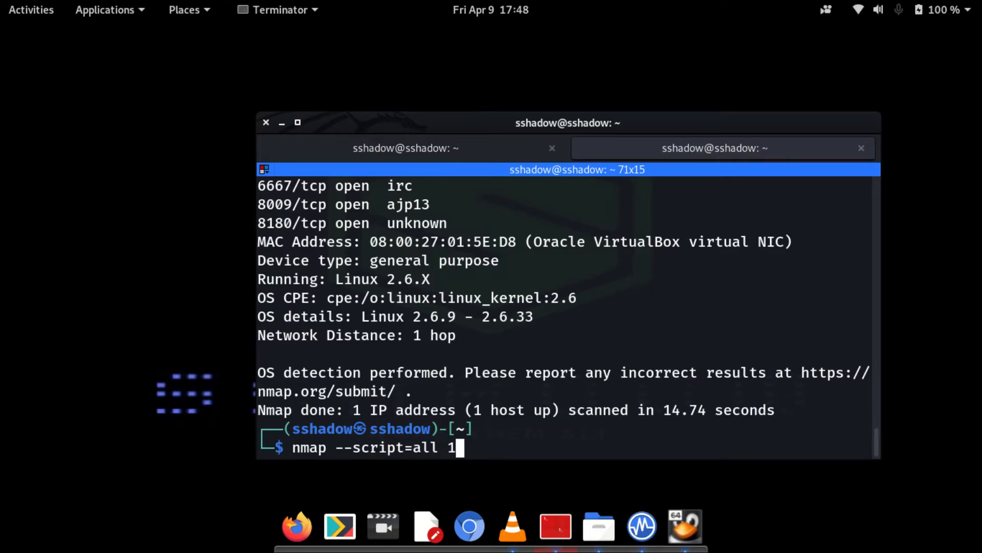
type("92.168")
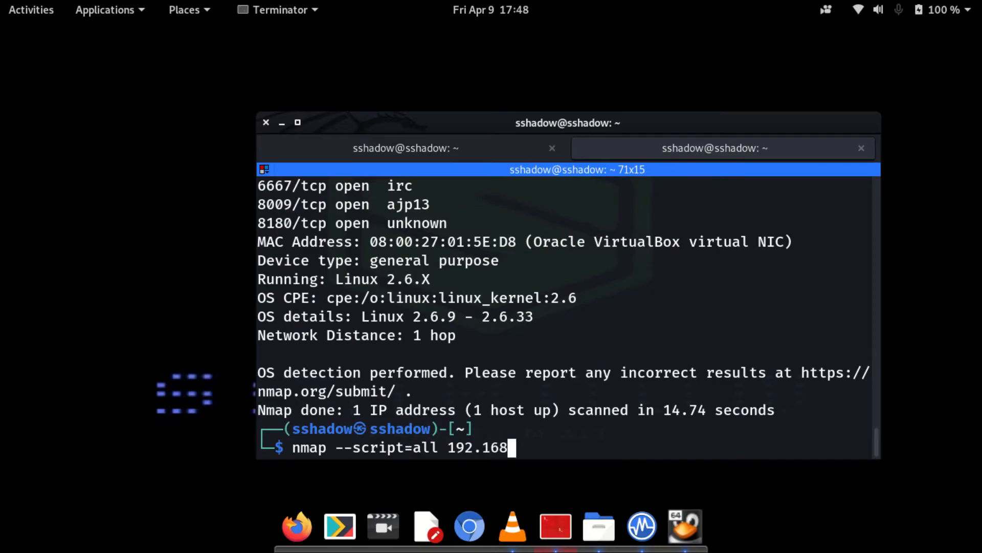
type(".1.")
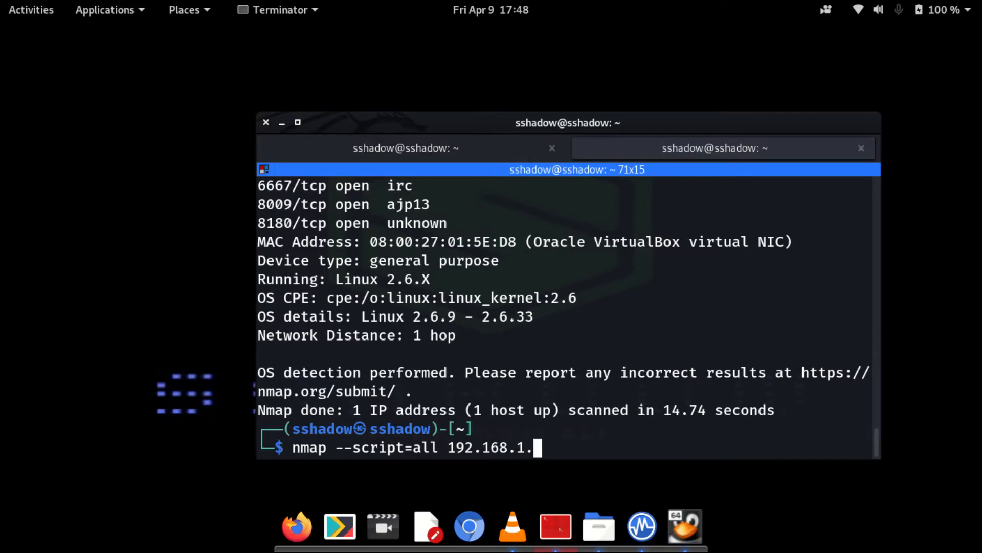
key("Return")
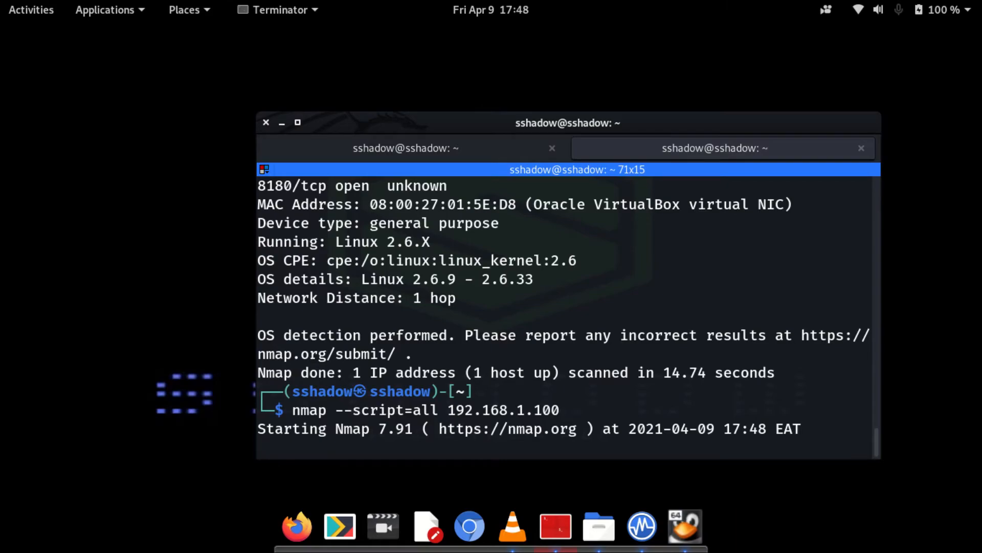
mouse_move(550, 315)
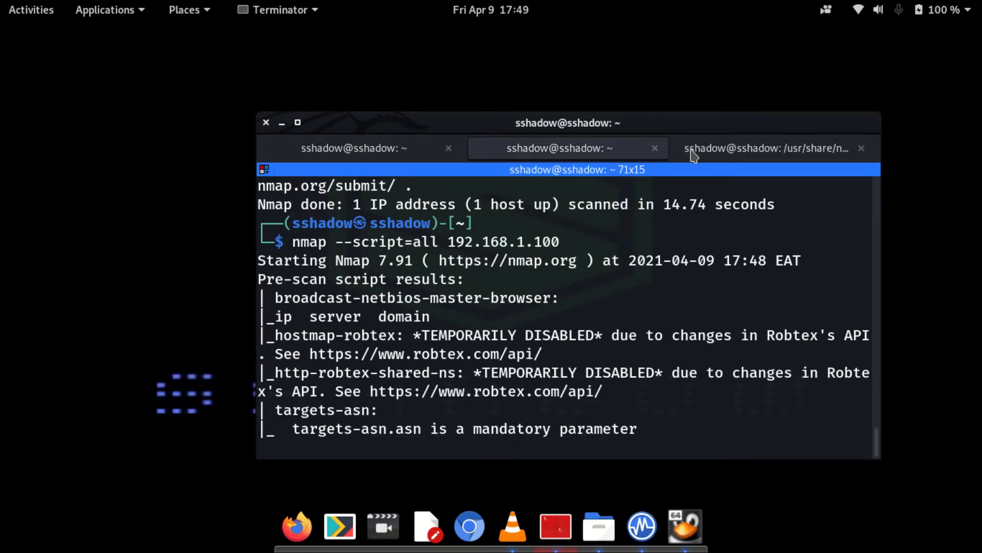
- Switch to the idle third terminal and change directory to /usr/share/nmap/scripts
left_click(768, 149)
type("cd")
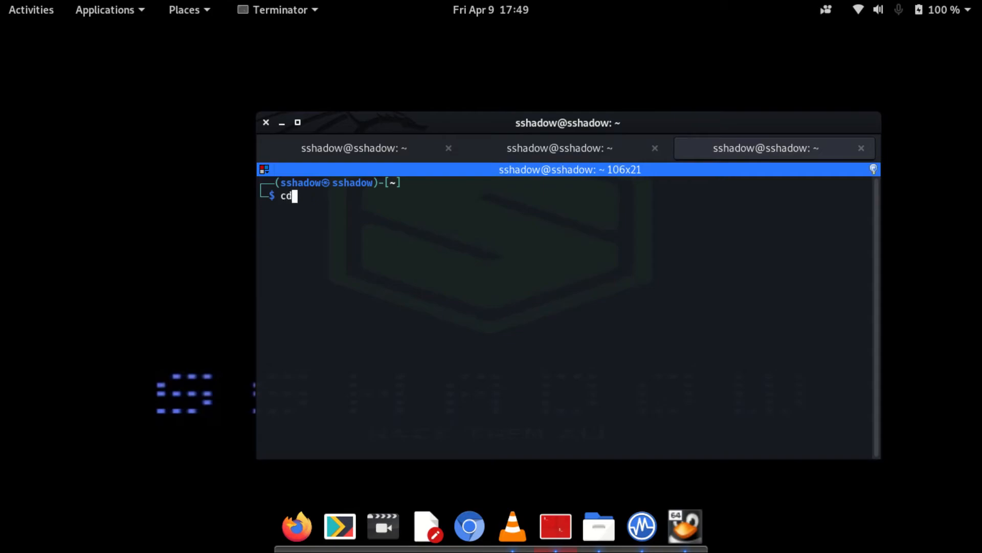
type("/usr/")
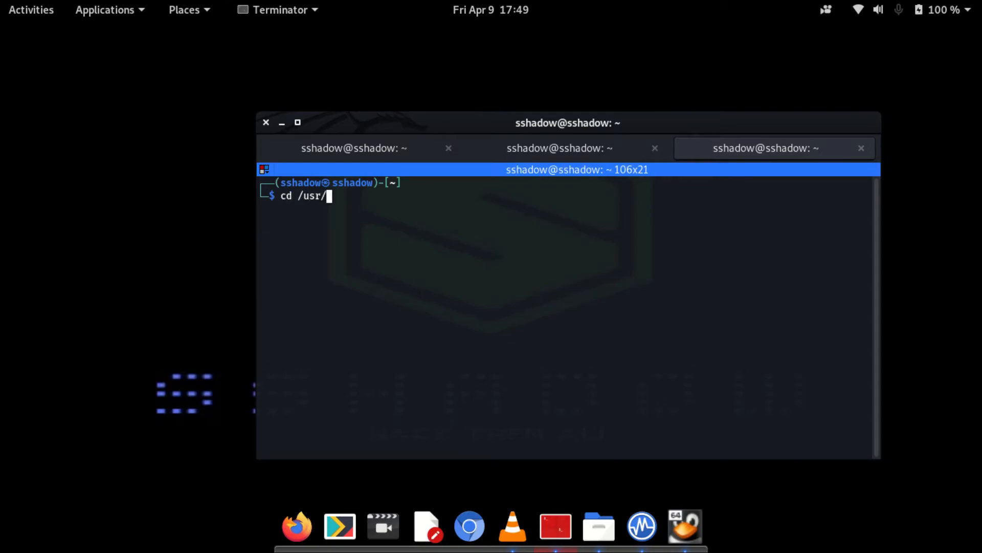
type("share/nm")
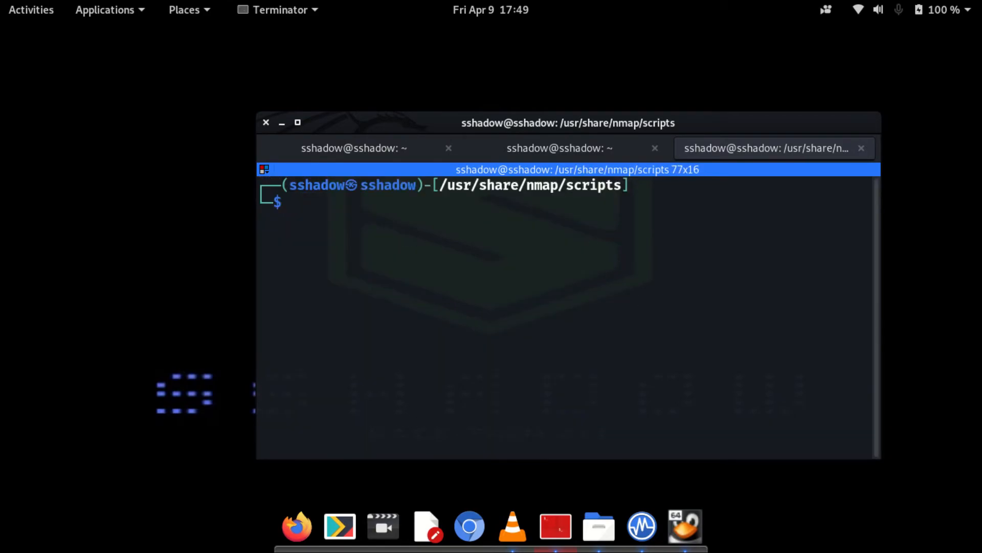
- Start an aggressive nmap -T4 -A scan of 192.168.1.100, then suspend it with Ctrl+Z
type("nma")
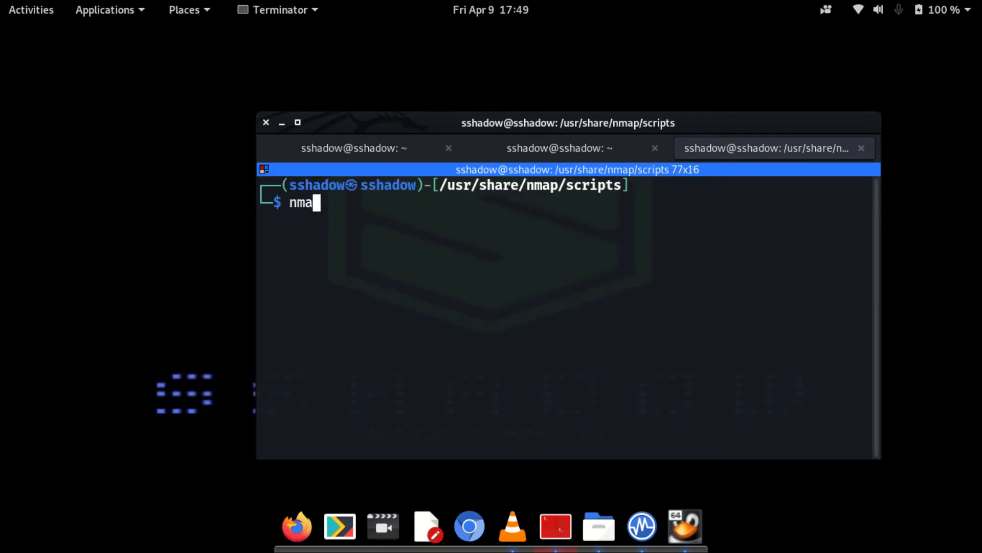
type("p -T4 -A")
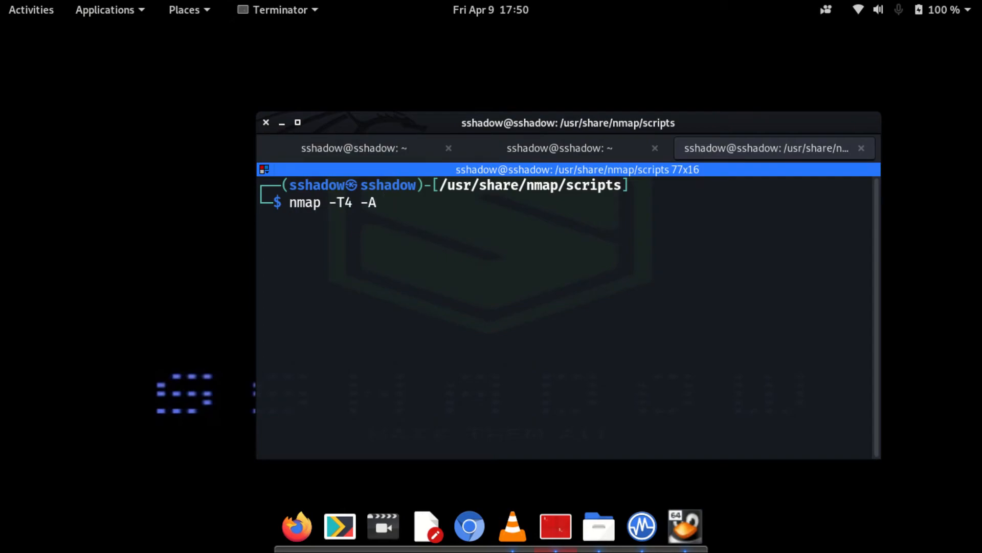
type("192.16")
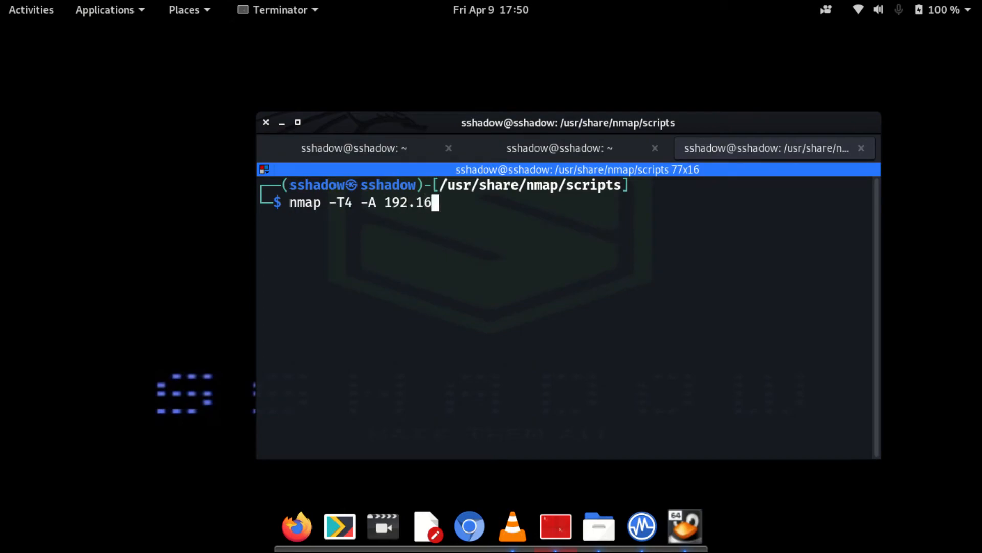
type("8.")
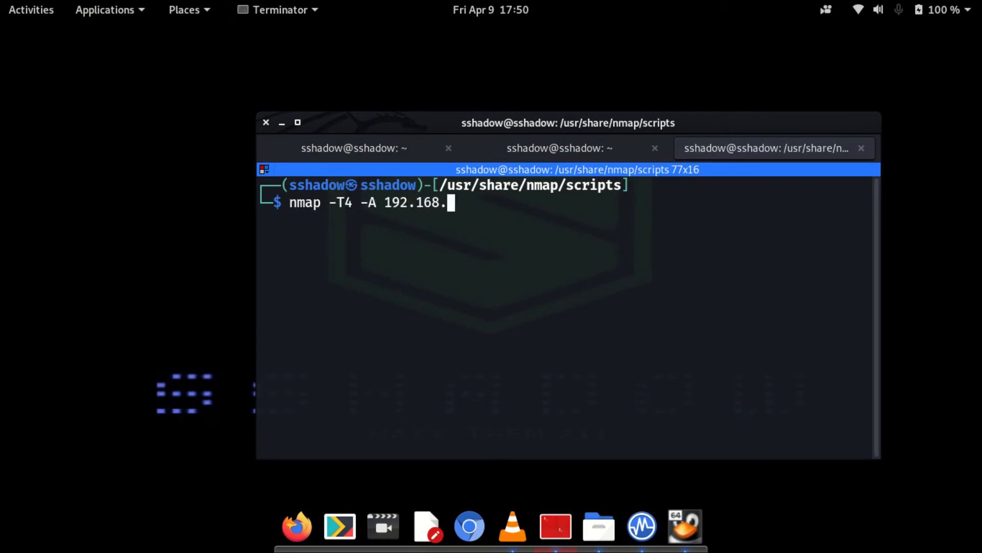
type("1")
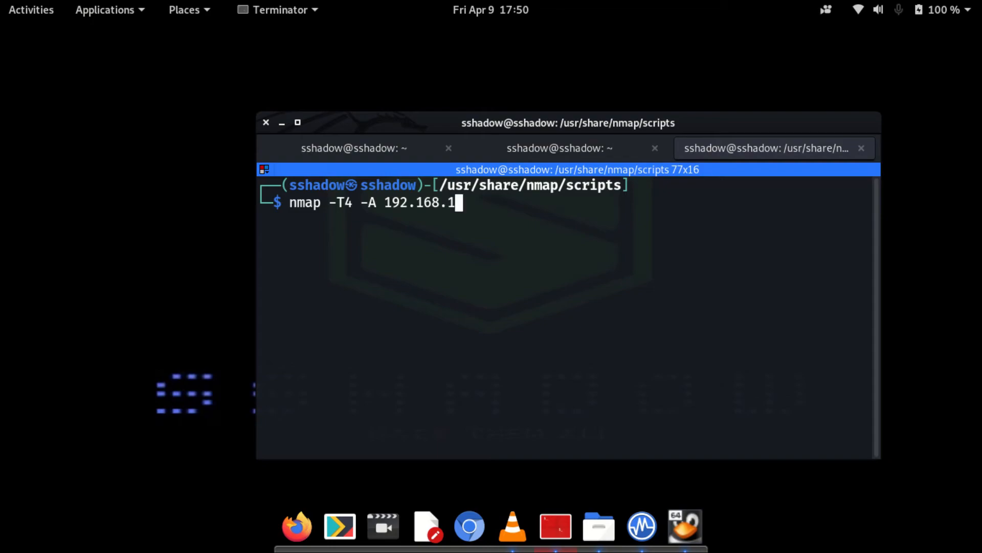
type(".")
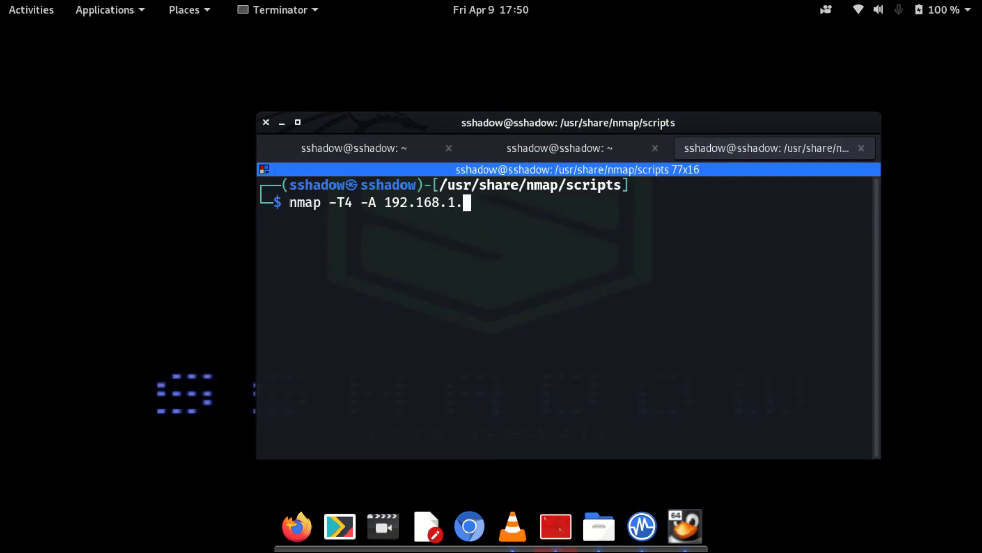
type("100")
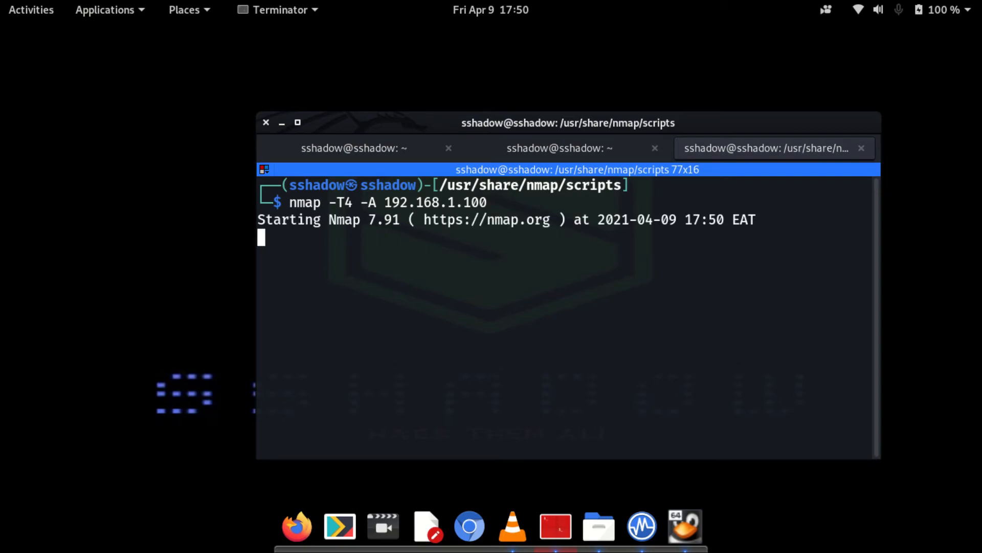
key("ctrl+z")
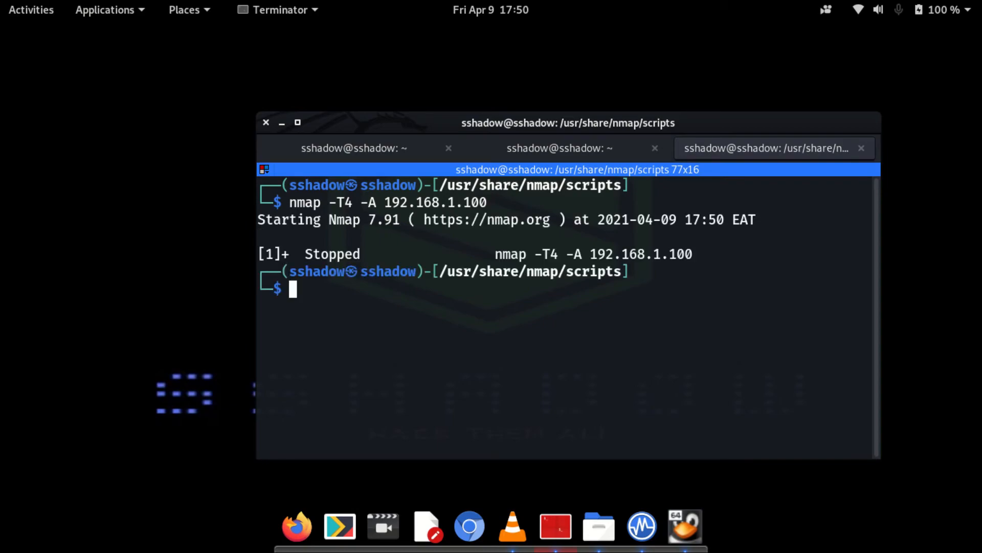
- Run sudo nmap -T4 -A 192.168.1.100 -oN scan, saving output to the file scan
type("nmap -T4 -A 192.168.1.100")
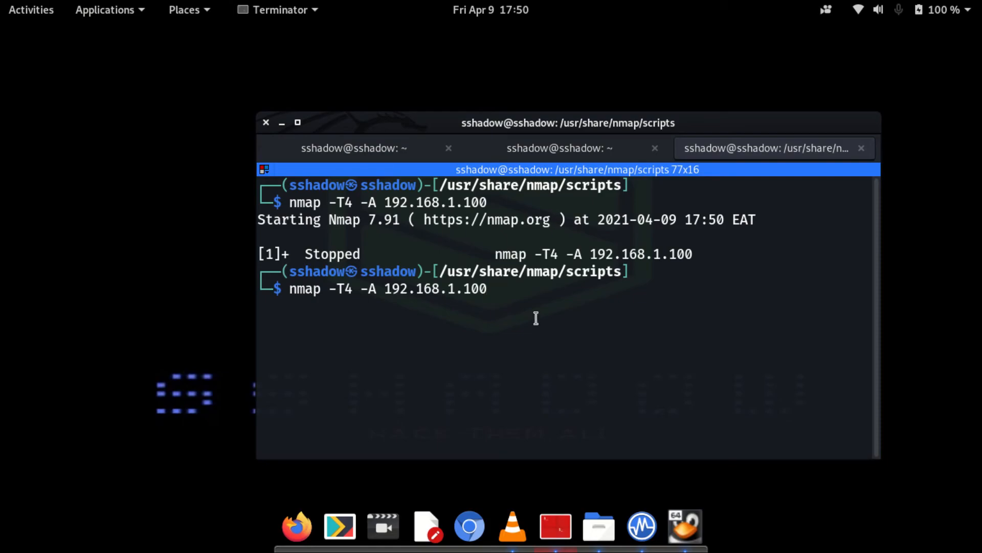
right_click(535, 317)
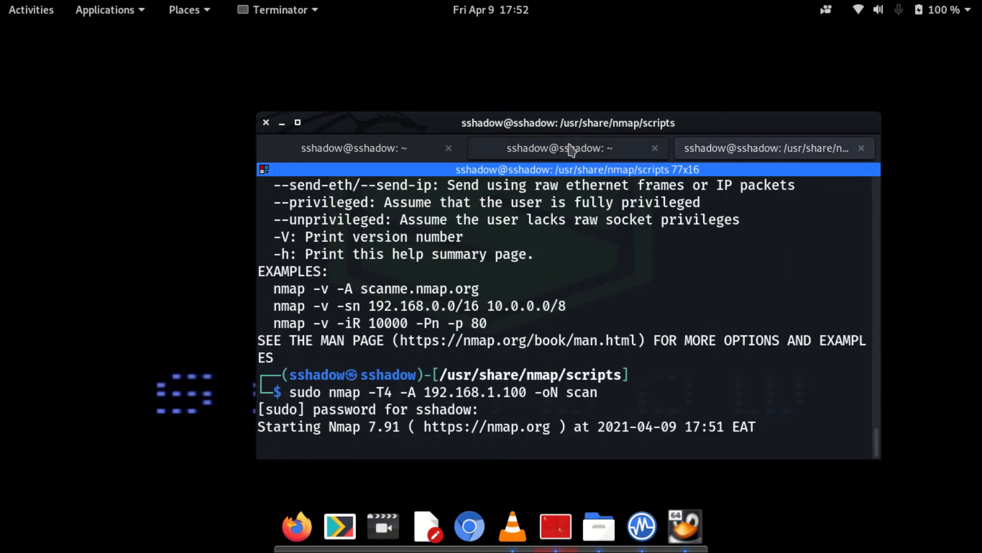
- Check the all-scripts scan's progress in the second tab, now about 84% done
left_click(558, 148)
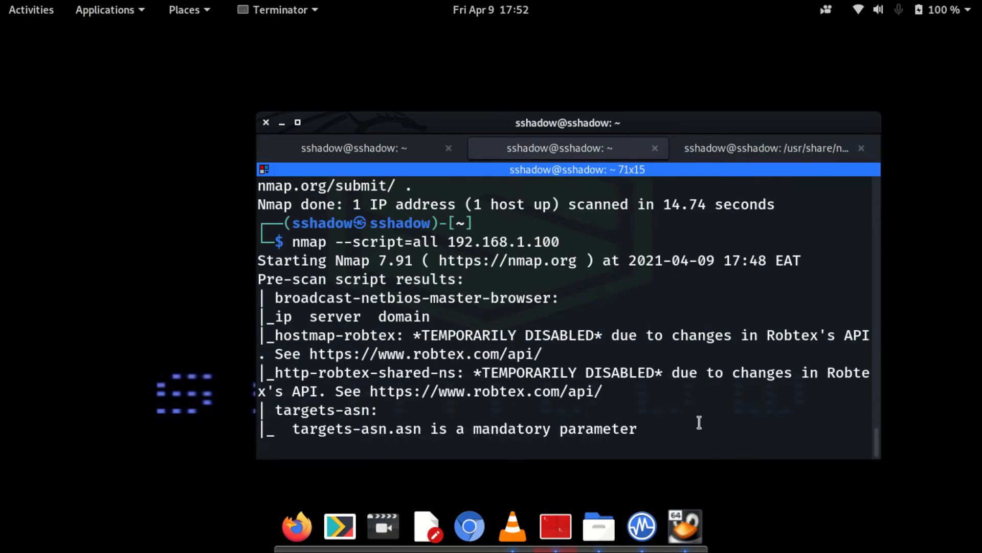
left_click(765, 147)
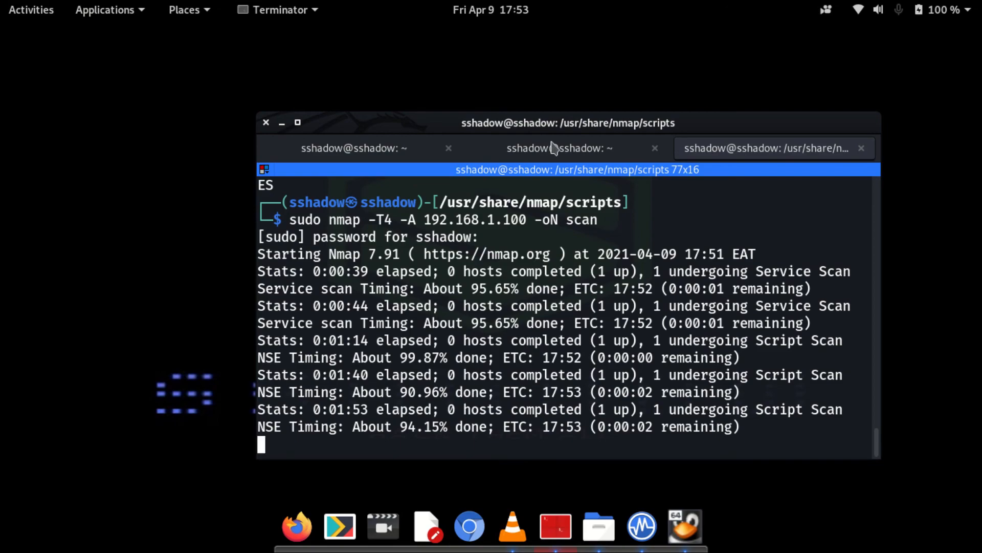
left_click(558, 148)
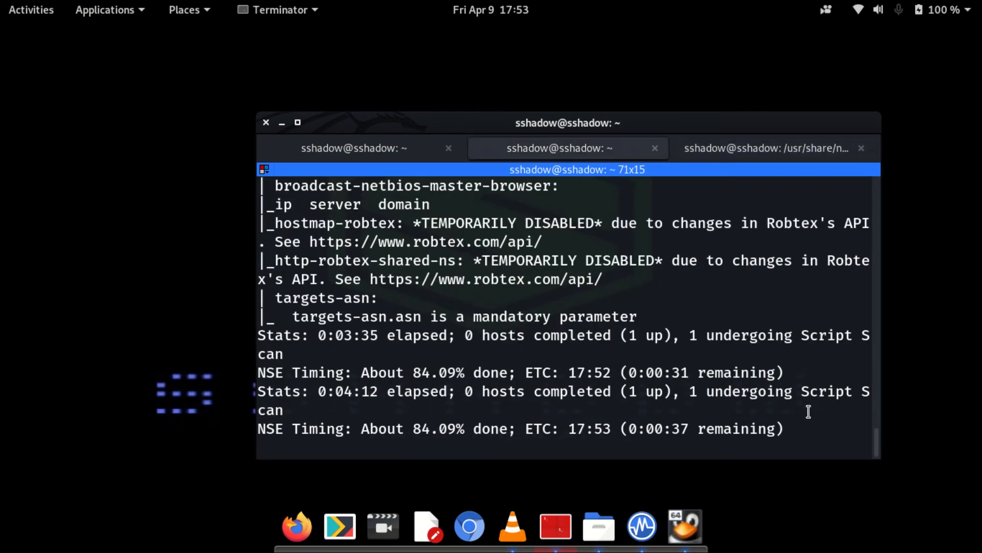